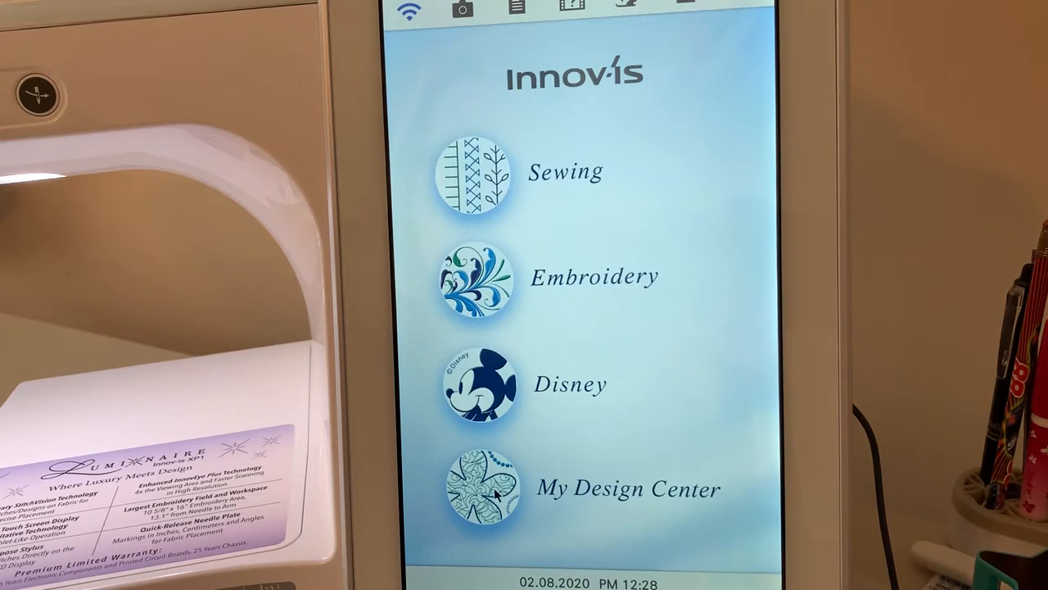
- Launch My Design Center to get an empty drawing canvas
left_click(480, 496)
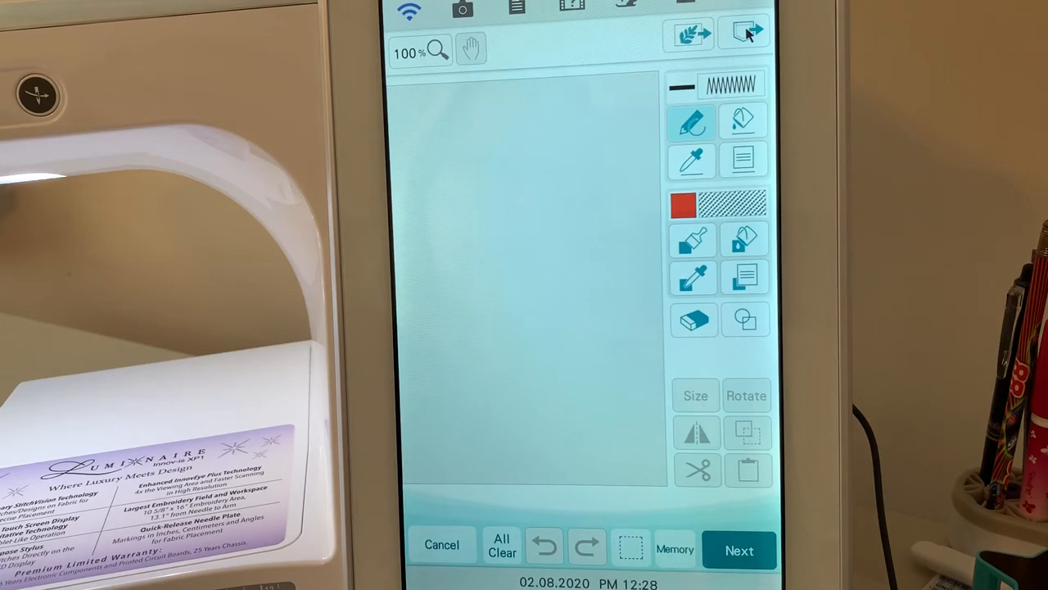
- Delete the 20B8M210 heart sketch and the 20B8M240 sketch from machine memory
left_click(741, 32)
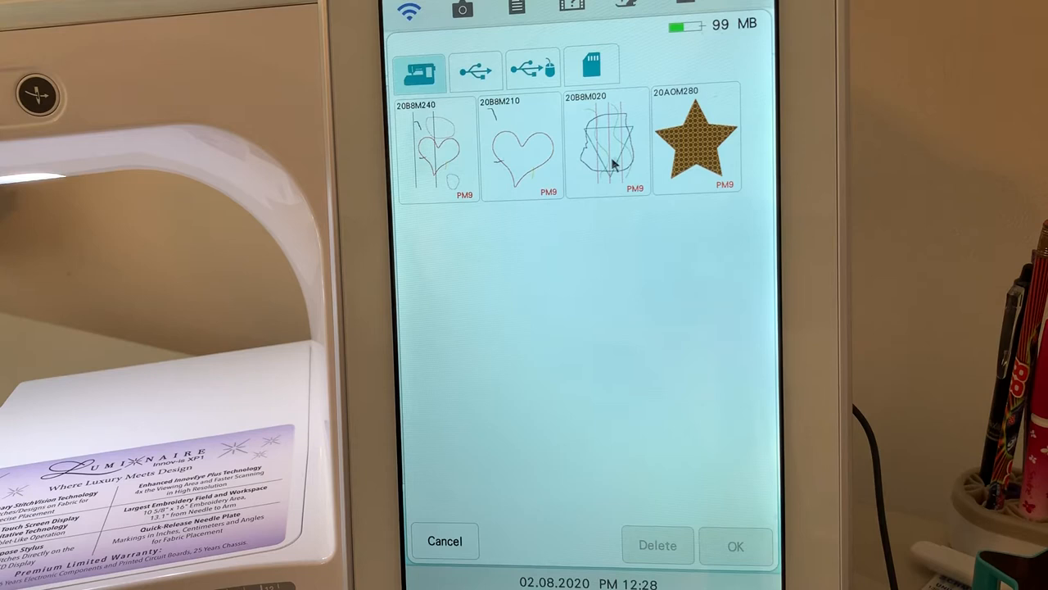
left_click(608, 152)
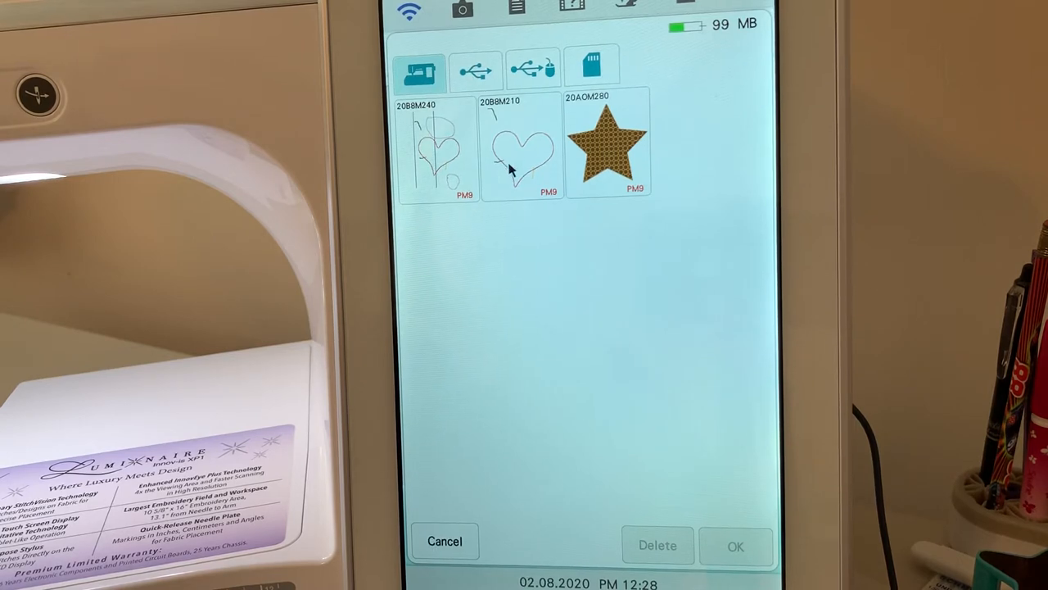
left_click(520, 151)
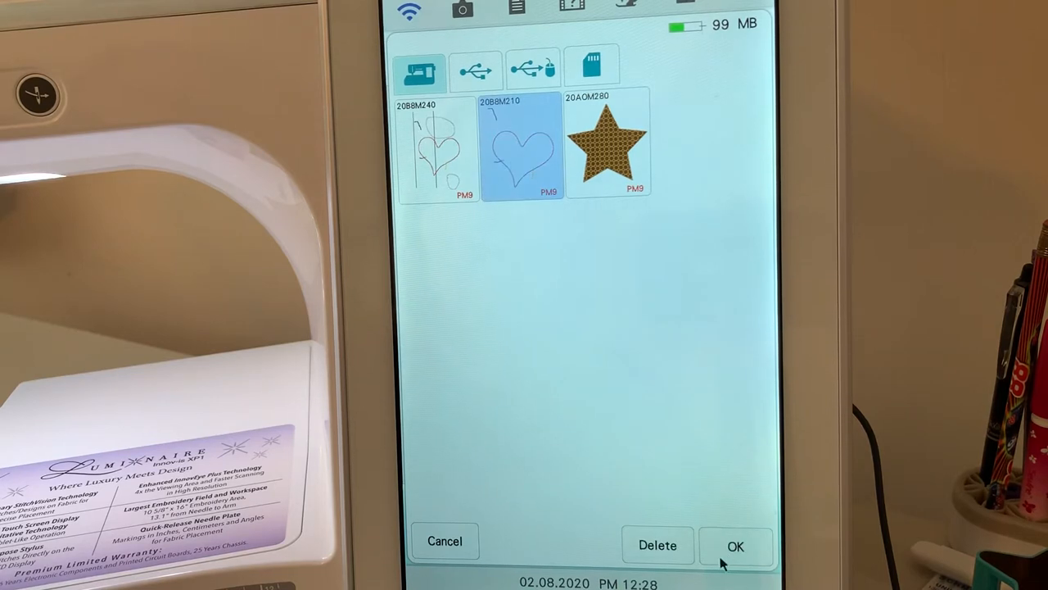
left_click(658, 545)
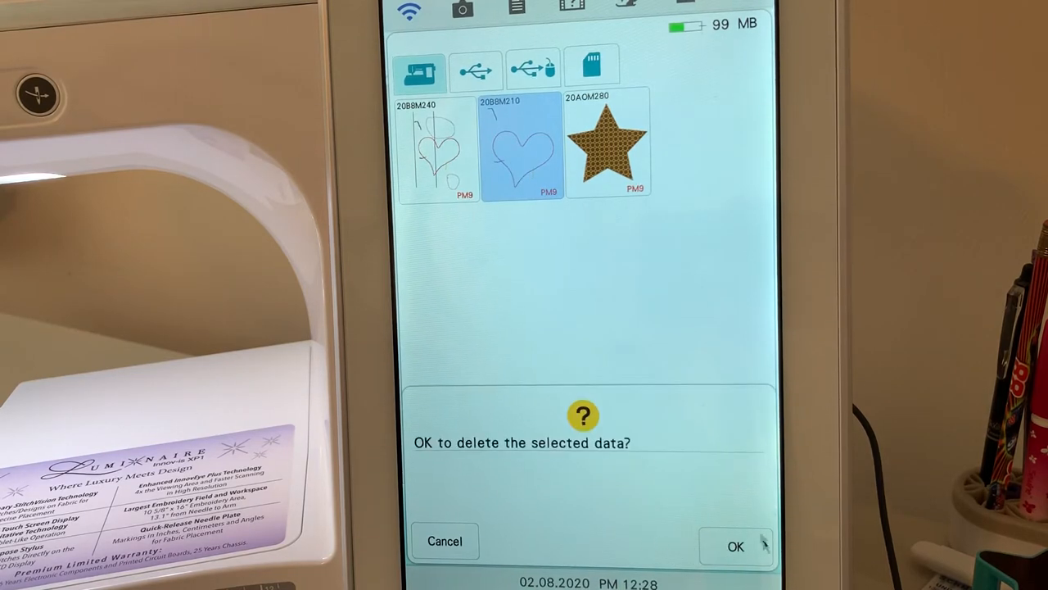
left_click(737, 544)
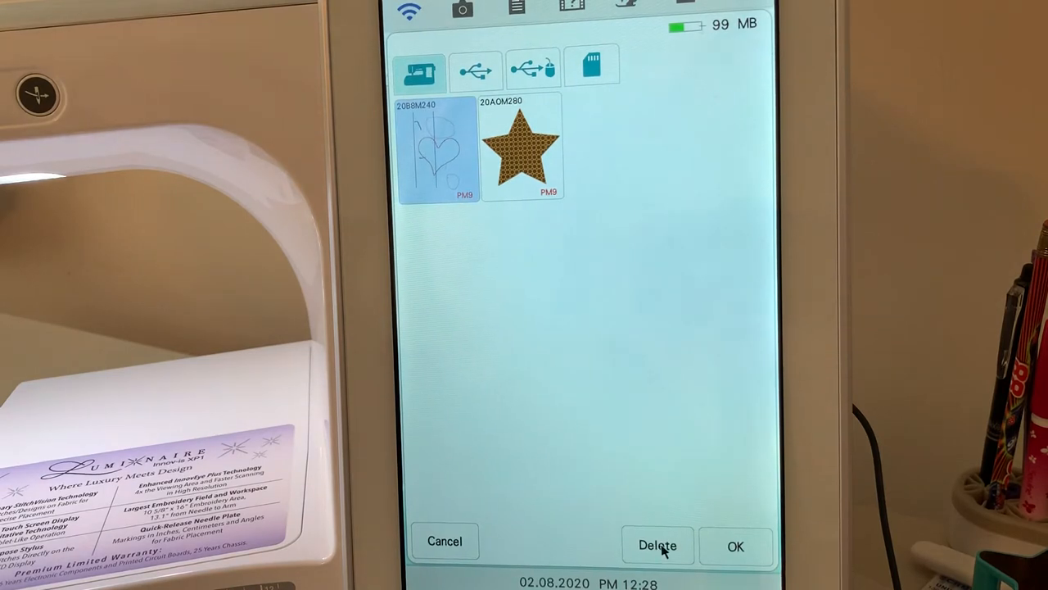
left_click(658, 543)
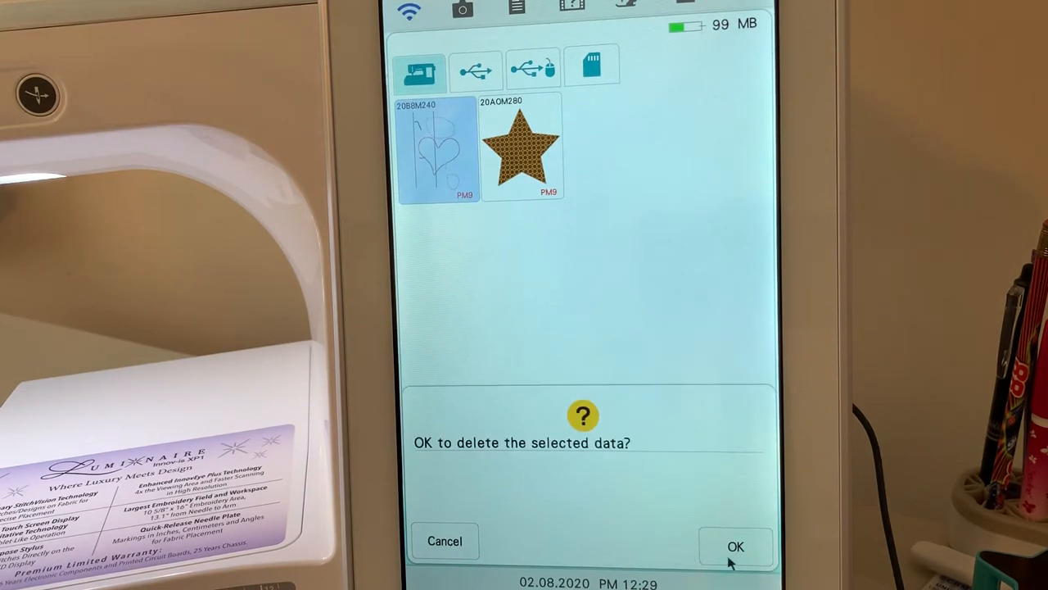
left_click(738, 545)
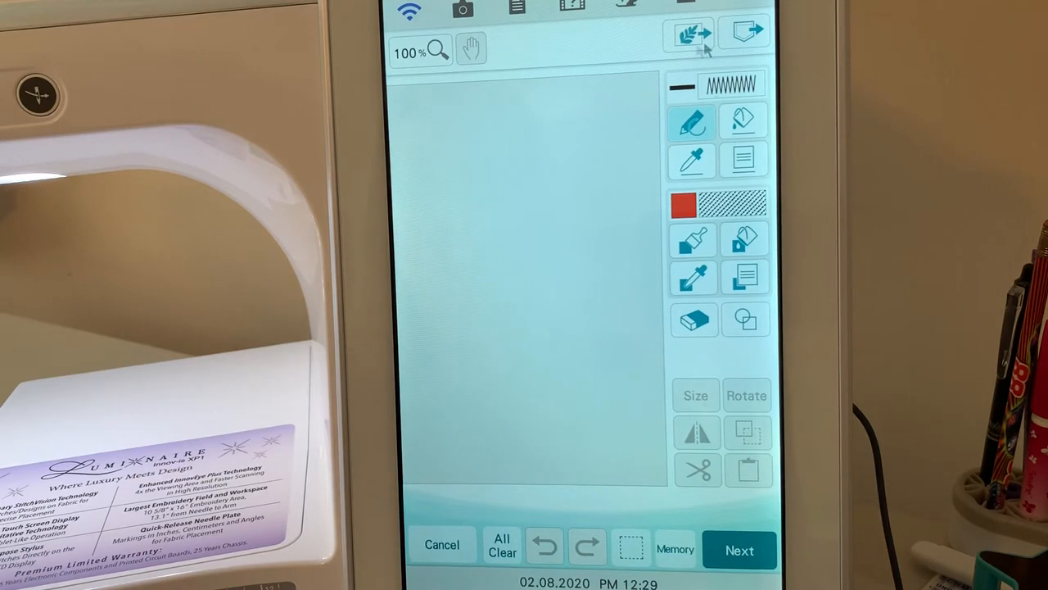
left_click(744, 33)
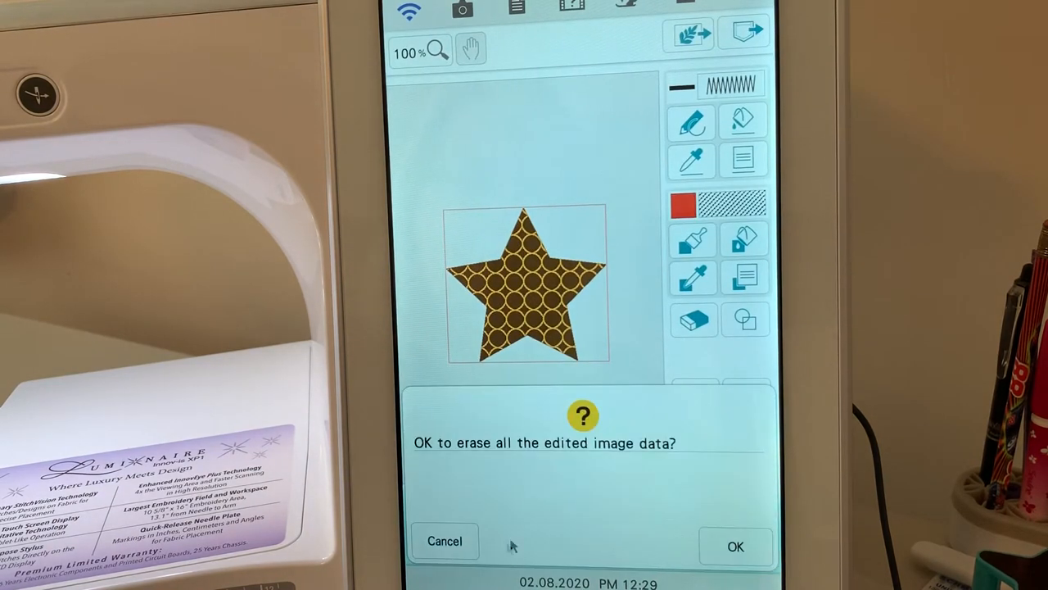
left_click(738, 544)
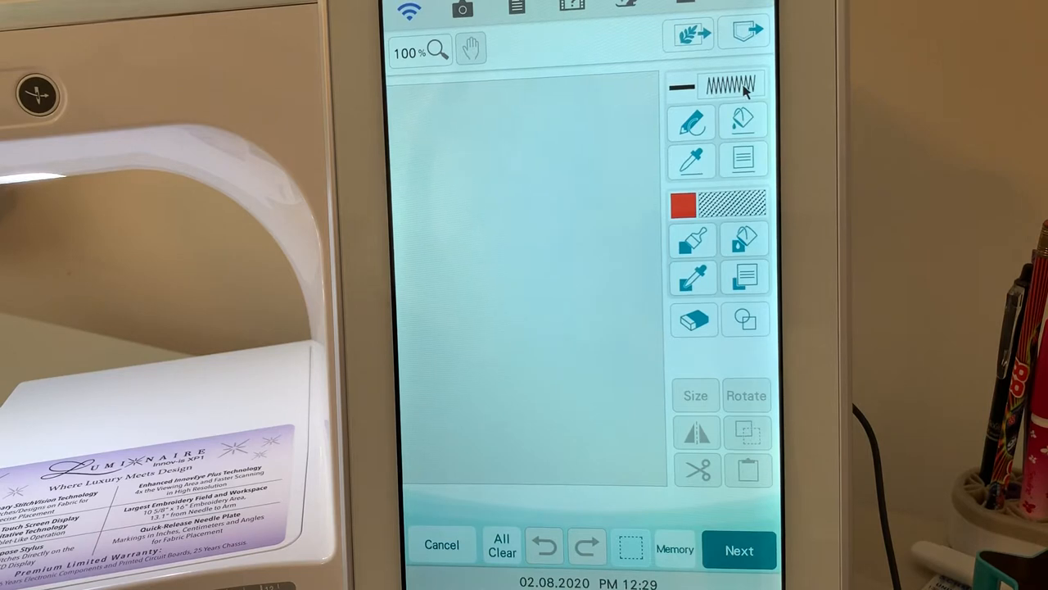
- Set the drawing line to a blue decorative motif stitch, pattern 001
left_click(726, 85)
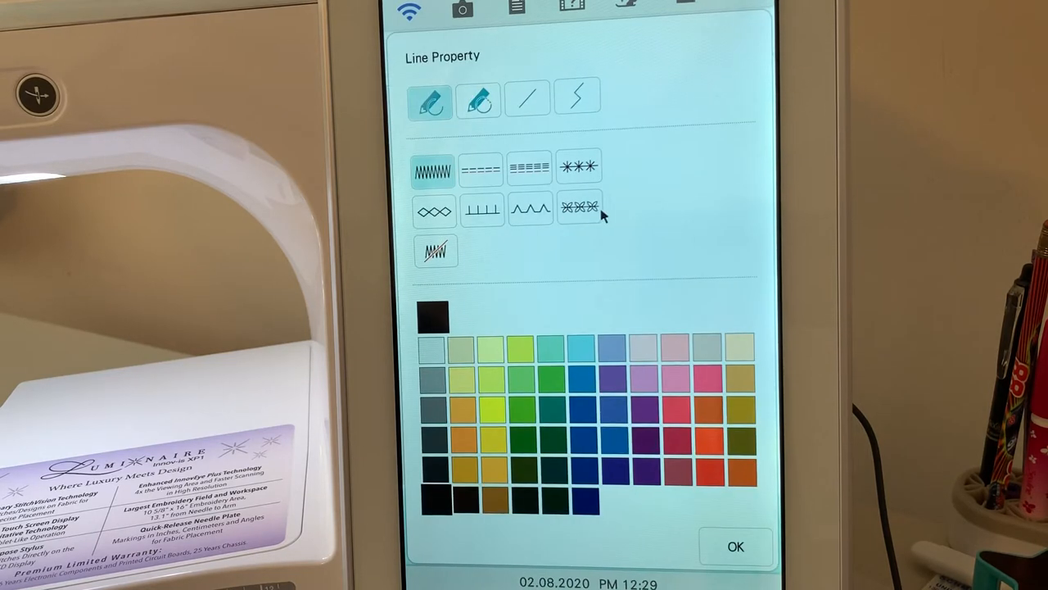
left_click(578, 209)
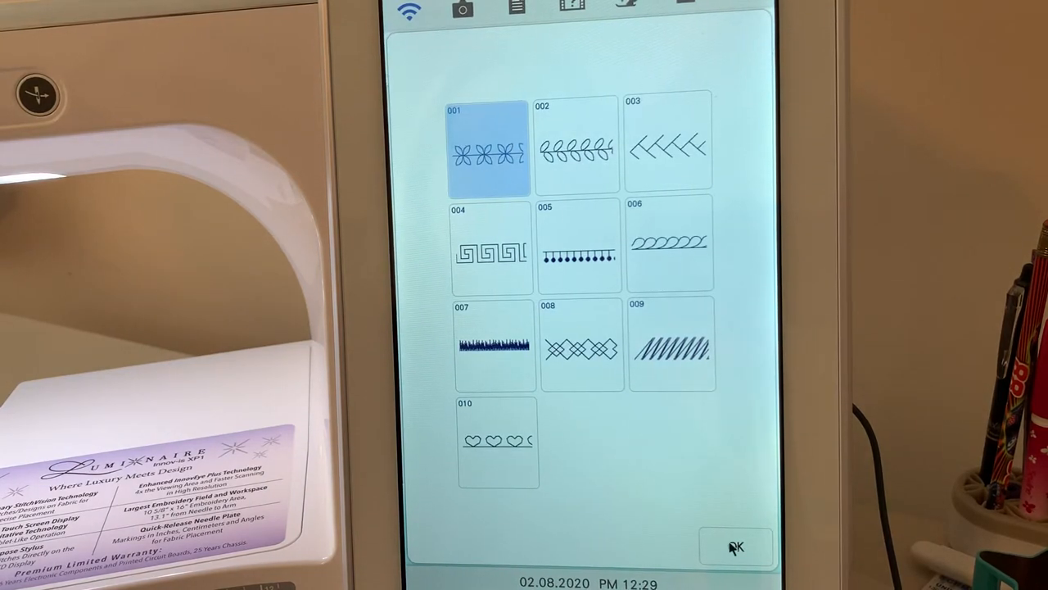
left_click(737, 545)
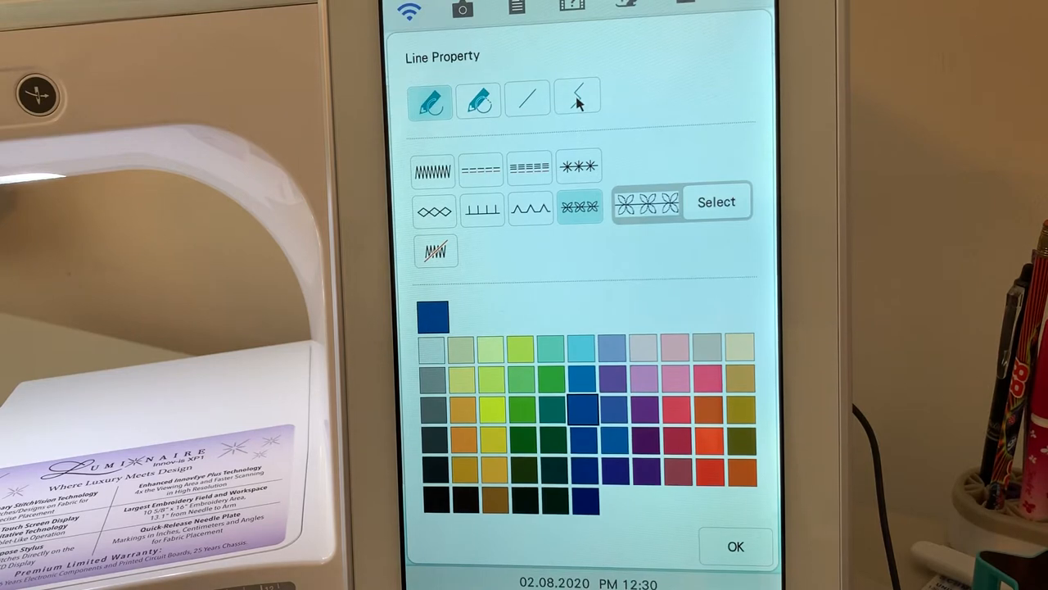
left_click(578, 100)
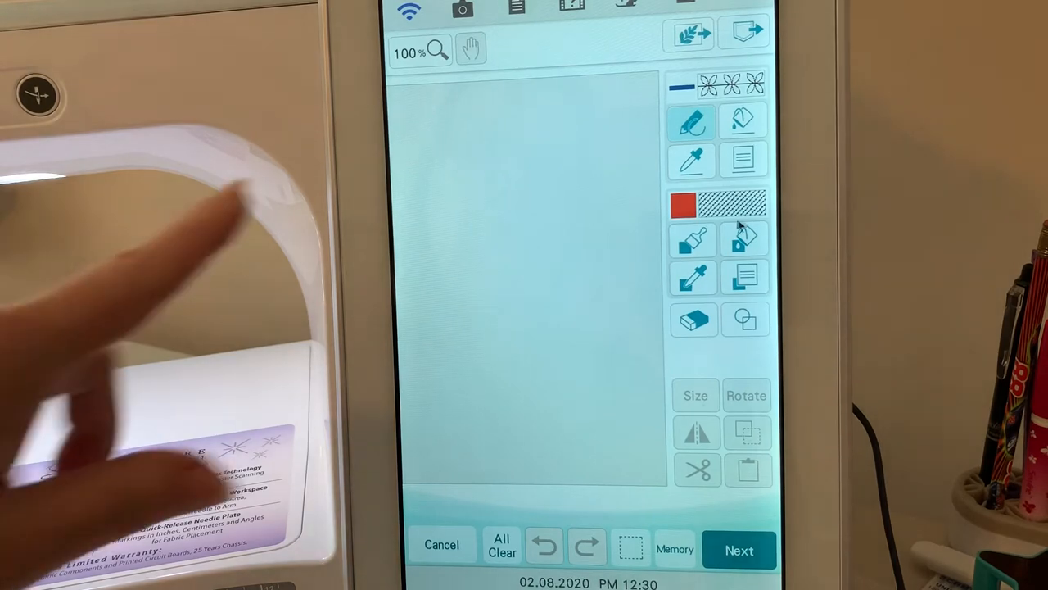
- Draw a freehand S curve, then undo the extra straight strokes
left_click_drag(499, 123, 491, 262)
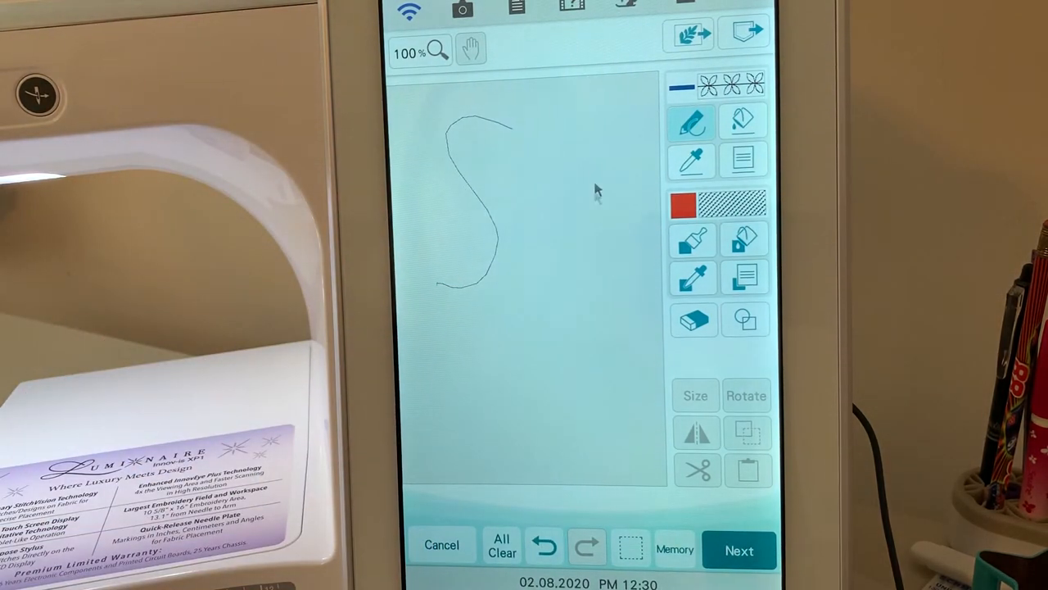
left_click_drag(561, 115, 561, 217)
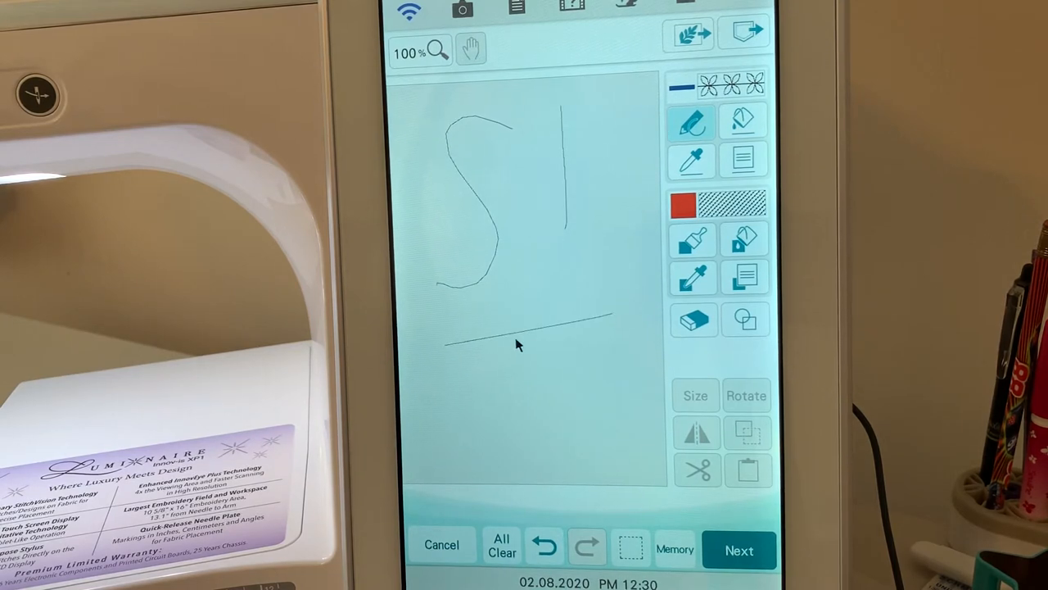
left_click_drag(528, 319, 528, 438)
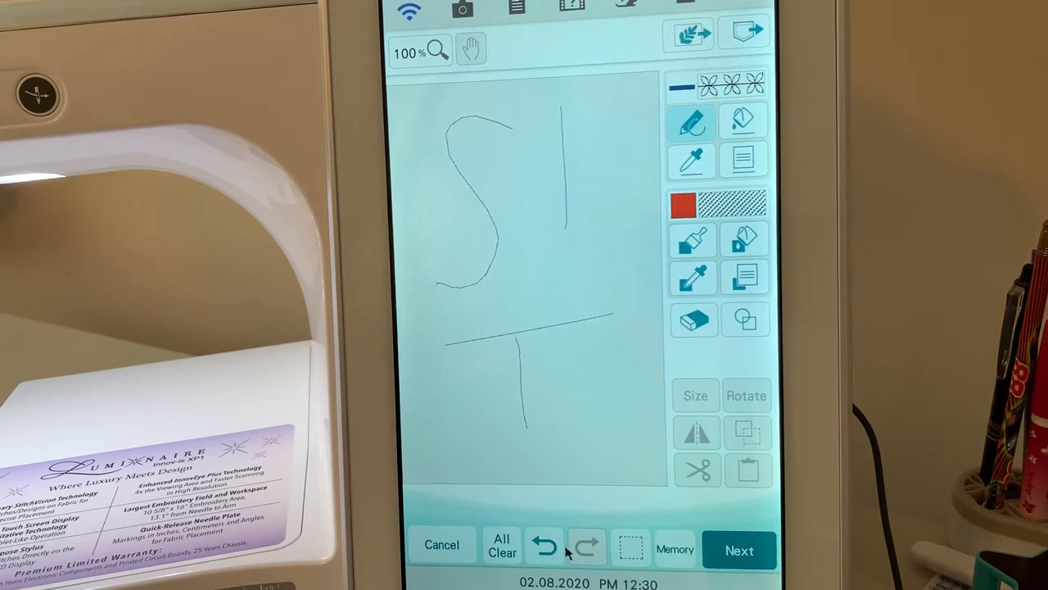
left_click(543, 548)
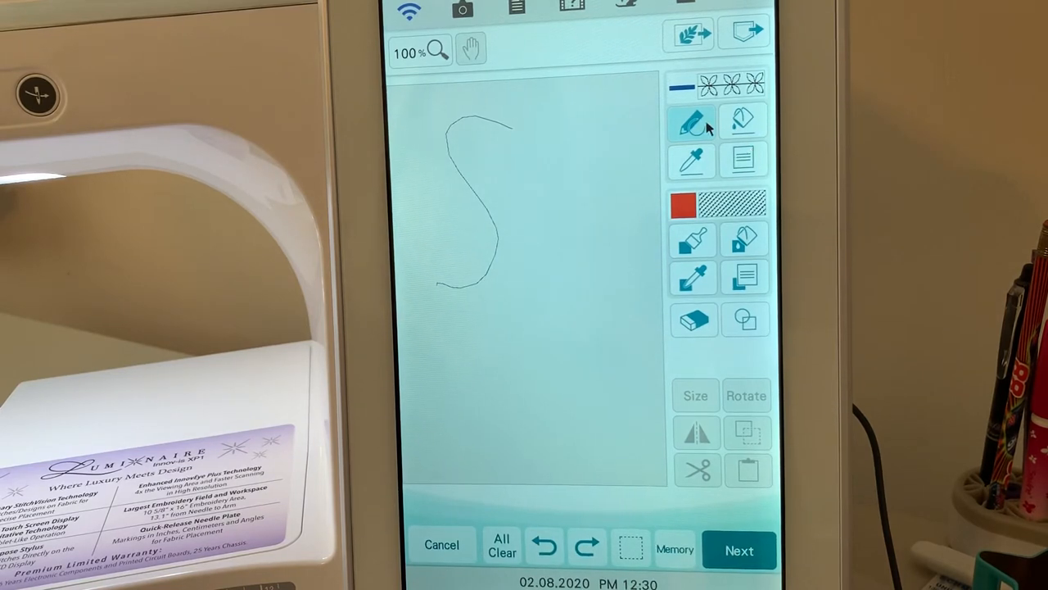
mouse_move(760, 170)
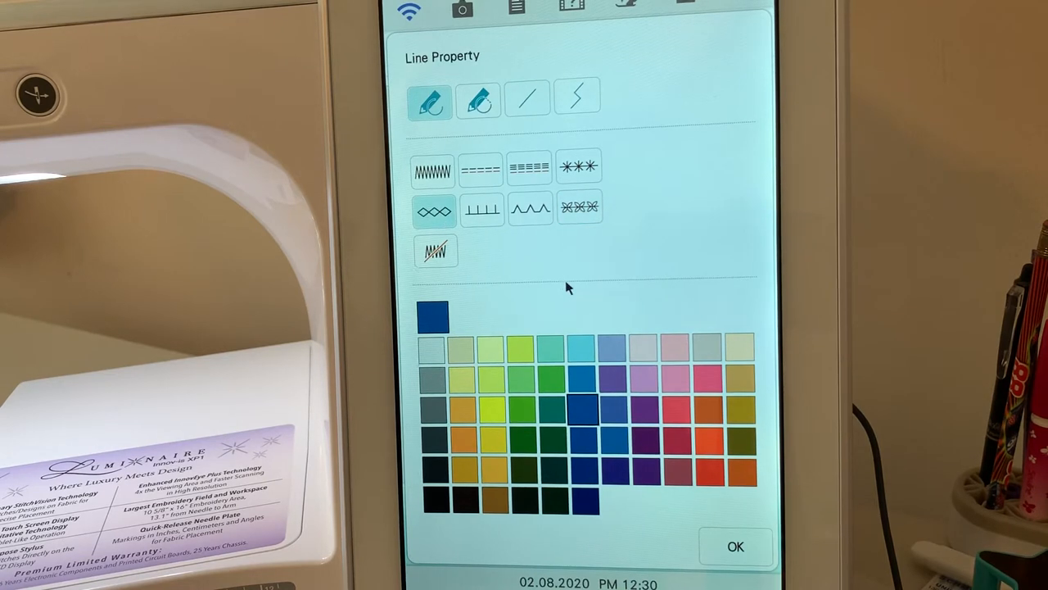
- Make the diamond-stitch line green and draw a closed blob beside the S curve
left_click(547, 381)
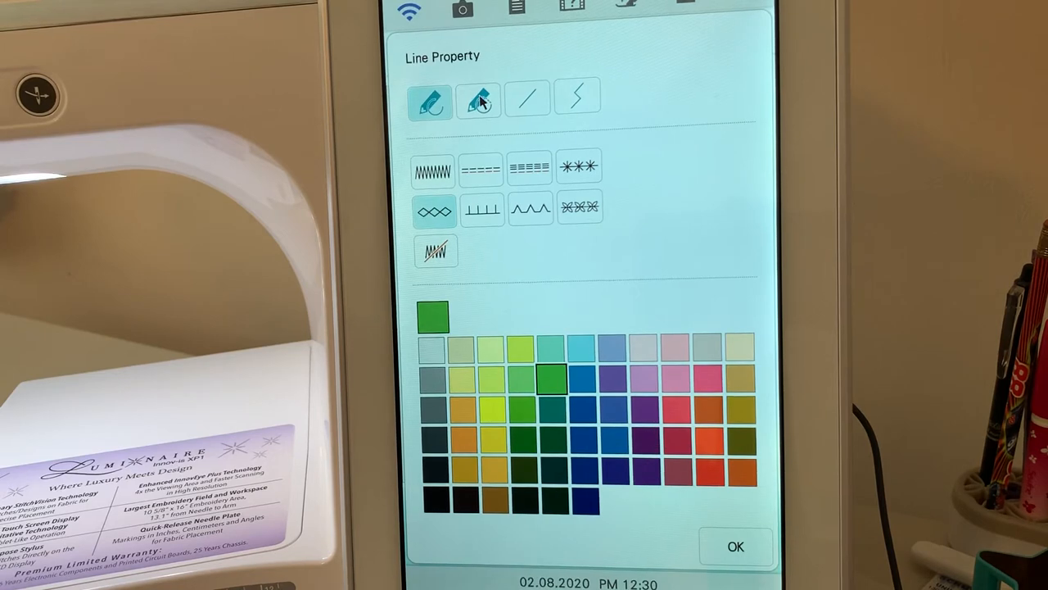
left_click(738, 544)
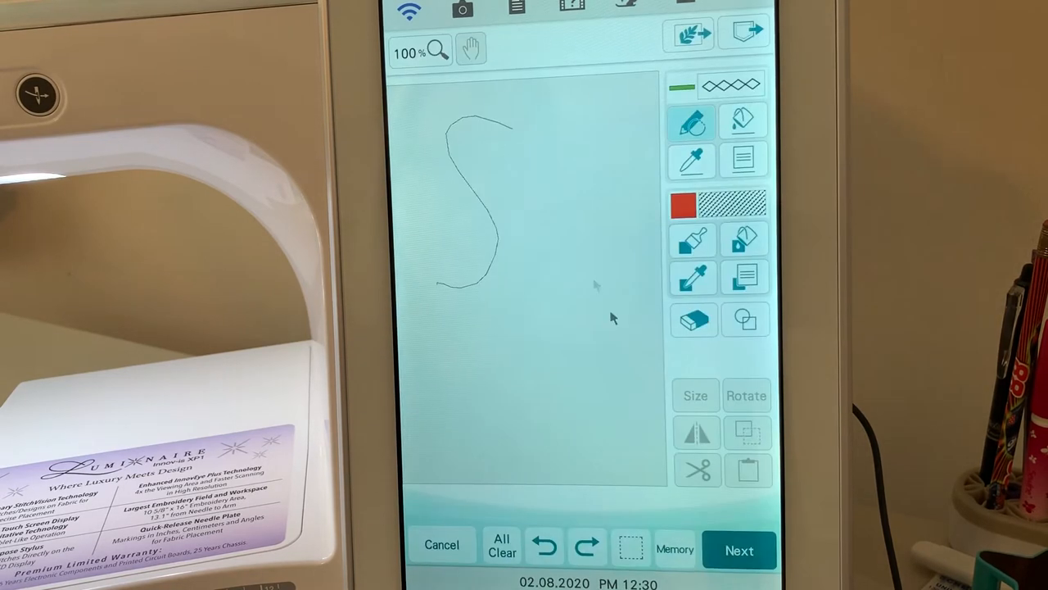
left_click_drag(552, 176, 545, 287)
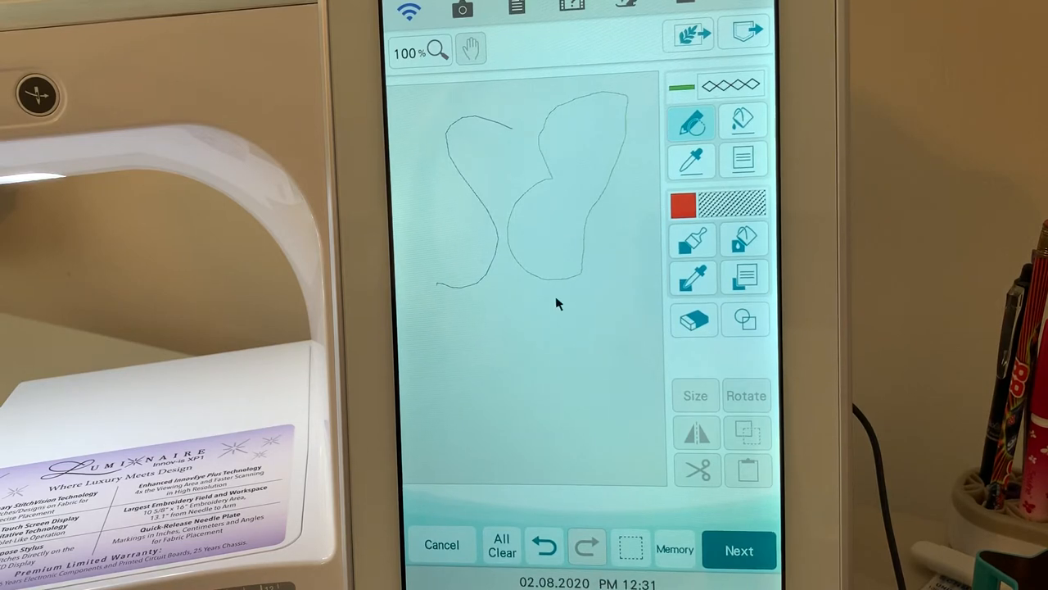
mouse_move(563, 297)
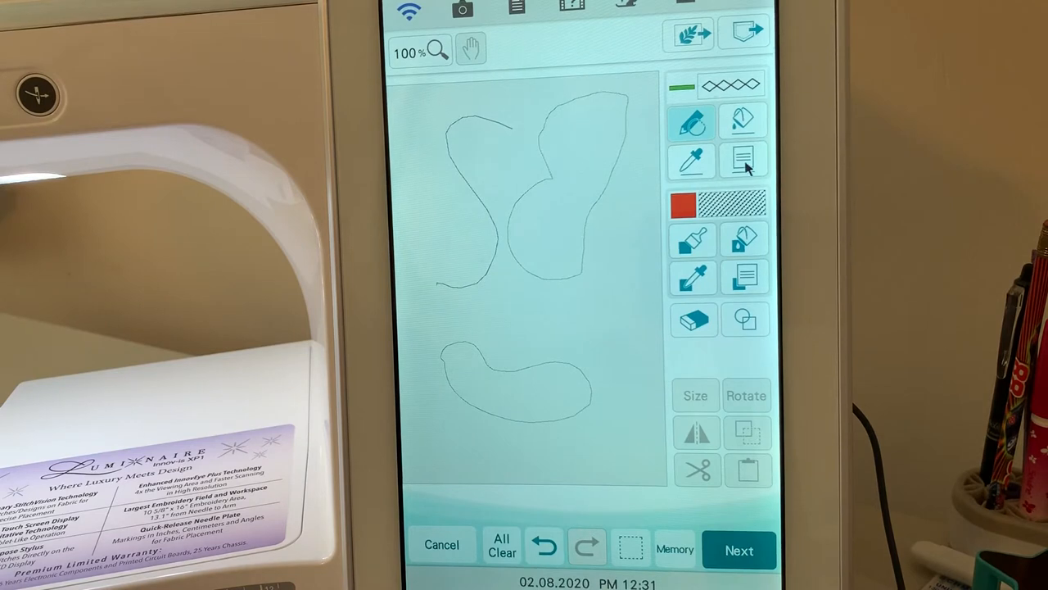
- Set the line to a purple wavy straight-line stitch
left_click(742, 157)
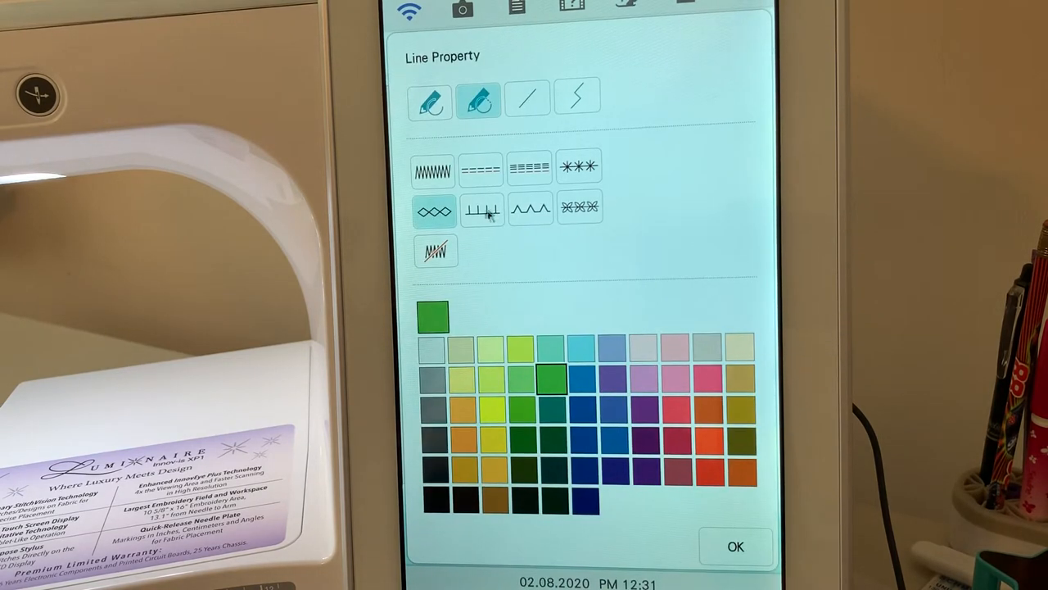
left_click(530, 210)
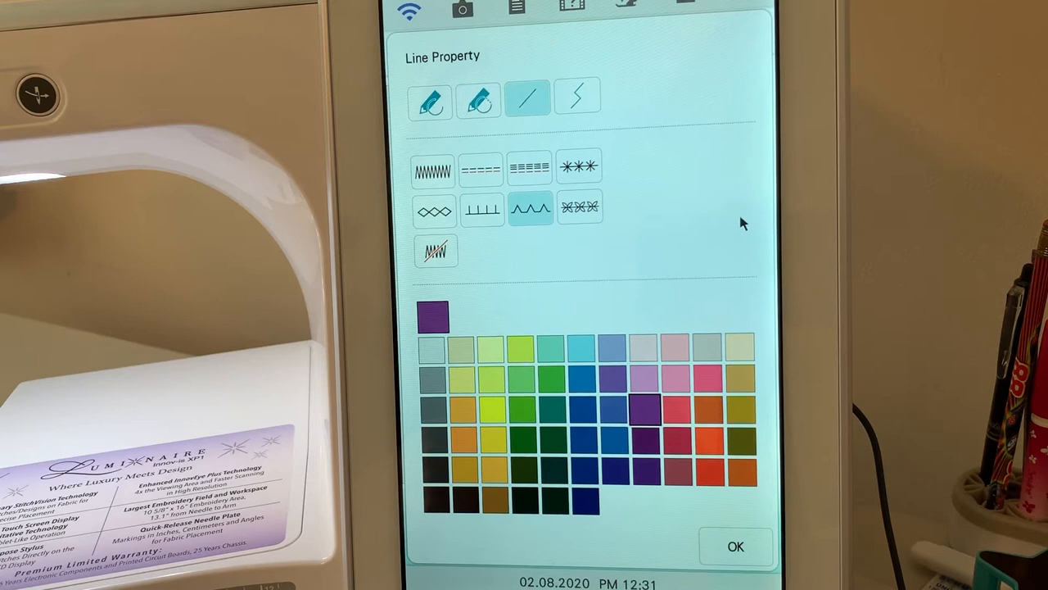
left_click(740, 544)
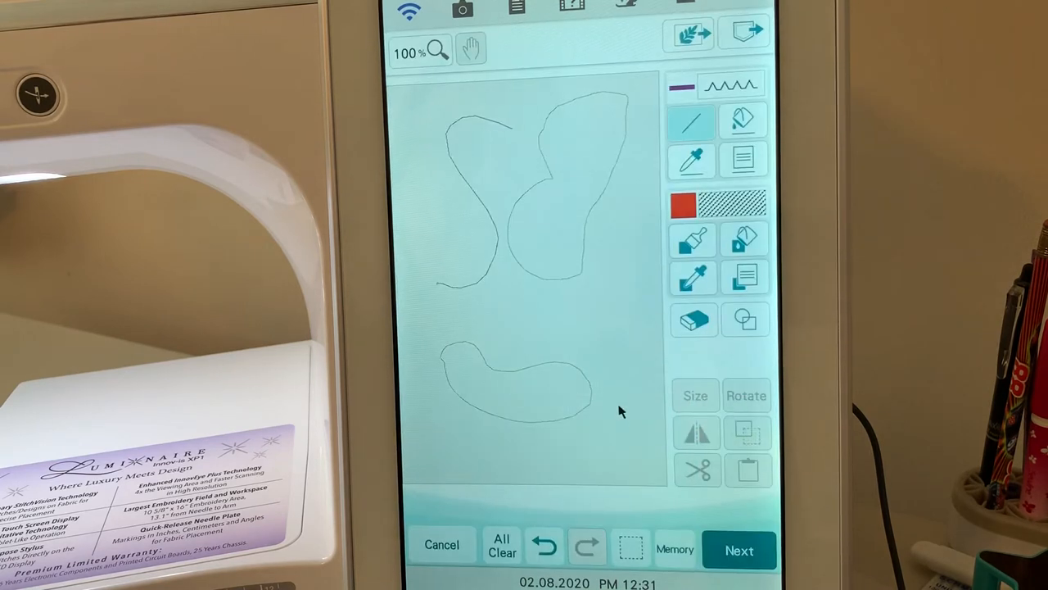
mouse_move(606, 330)
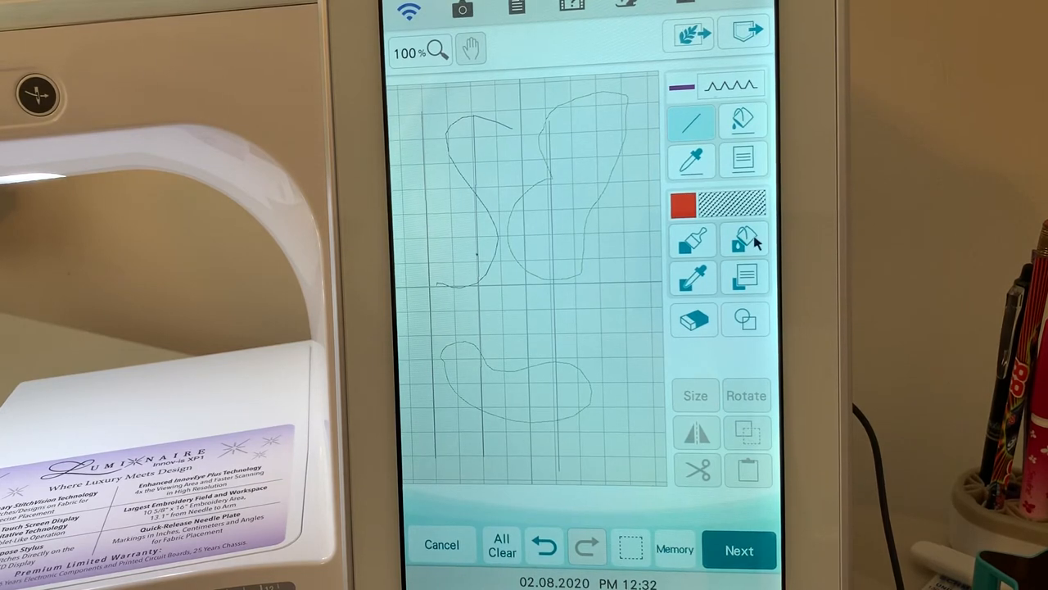
mouse_move(655, 270)
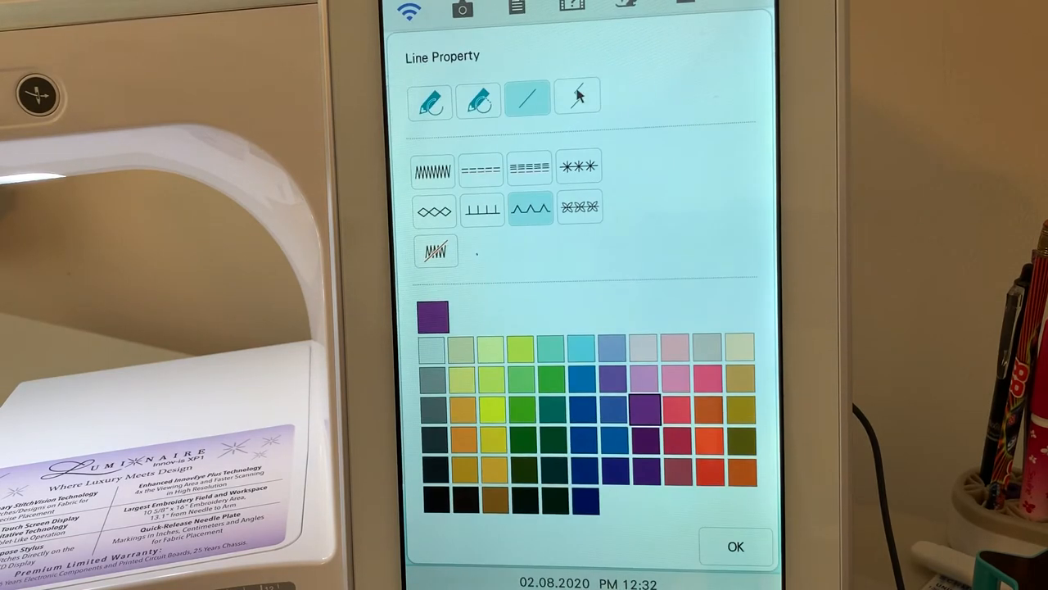
- Set the line to a pink polyline for connected straight segments
left_click(576, 102)
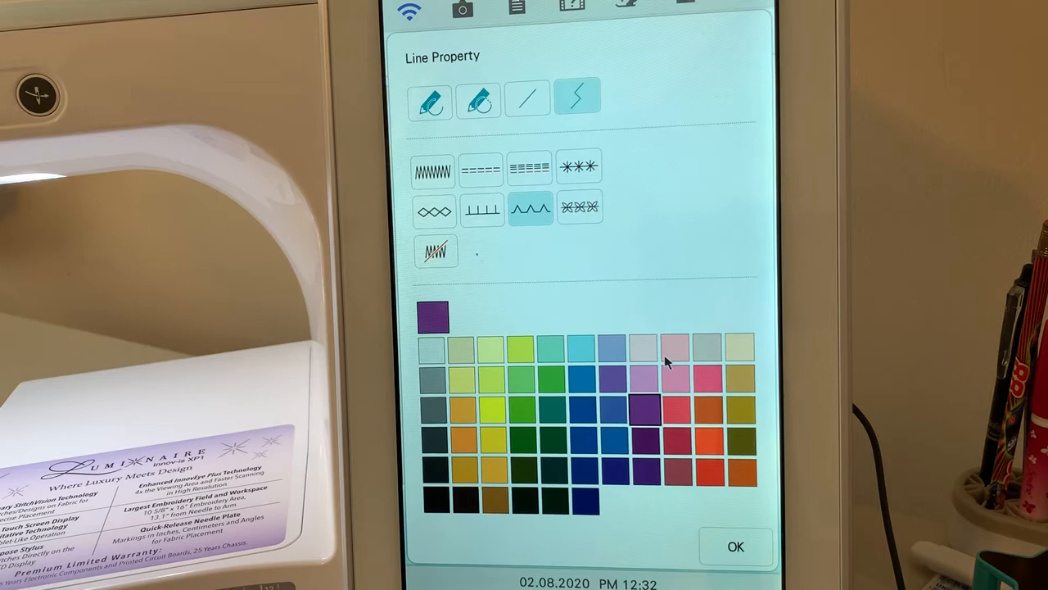
left_click(702, 379)
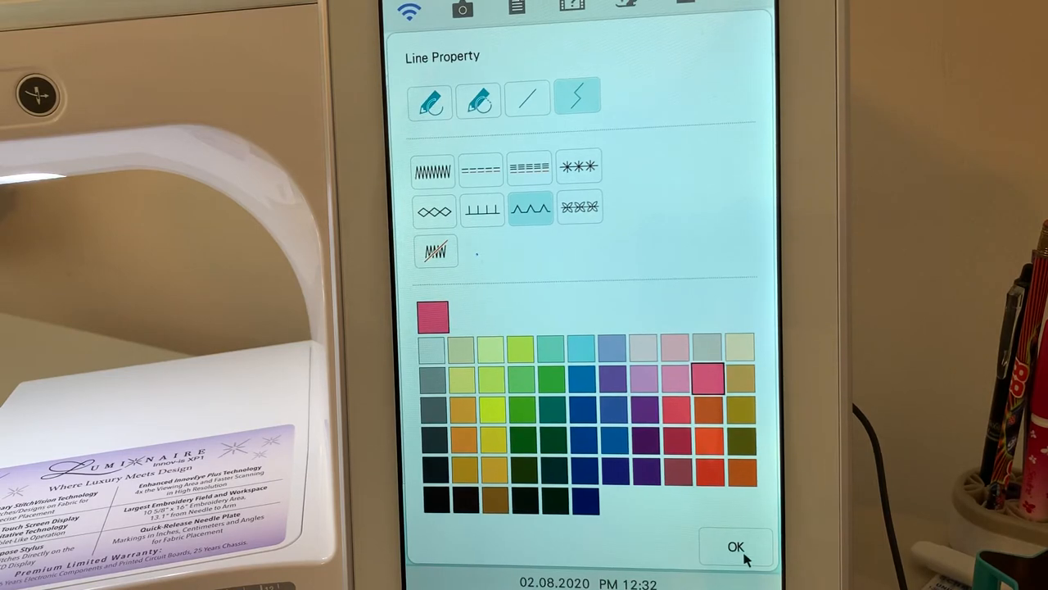
left_click(740, 543)
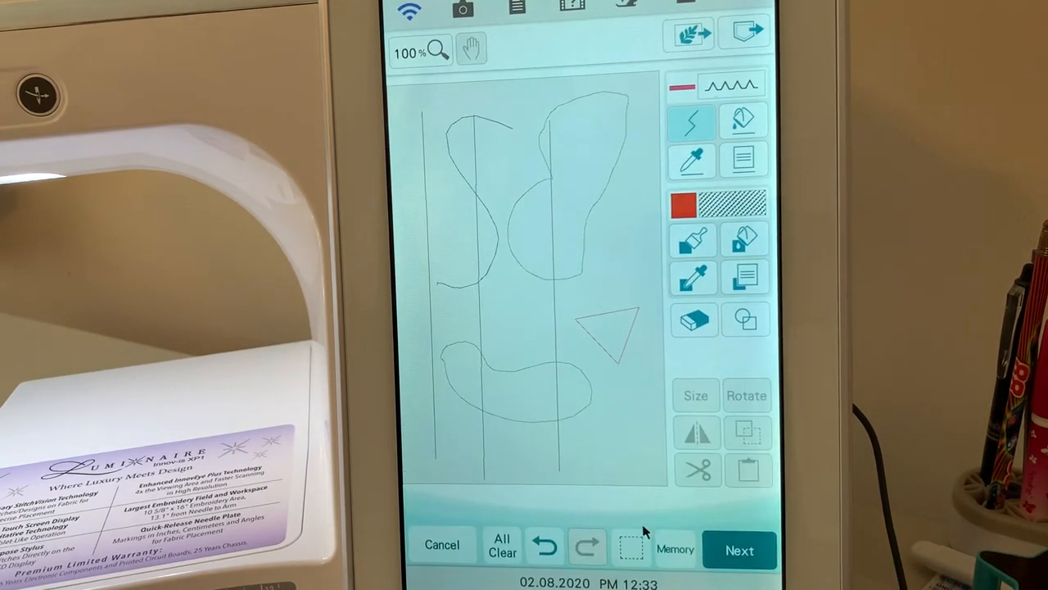
- Advance from drawing to the stitch settings screen
left_click(740, 549)
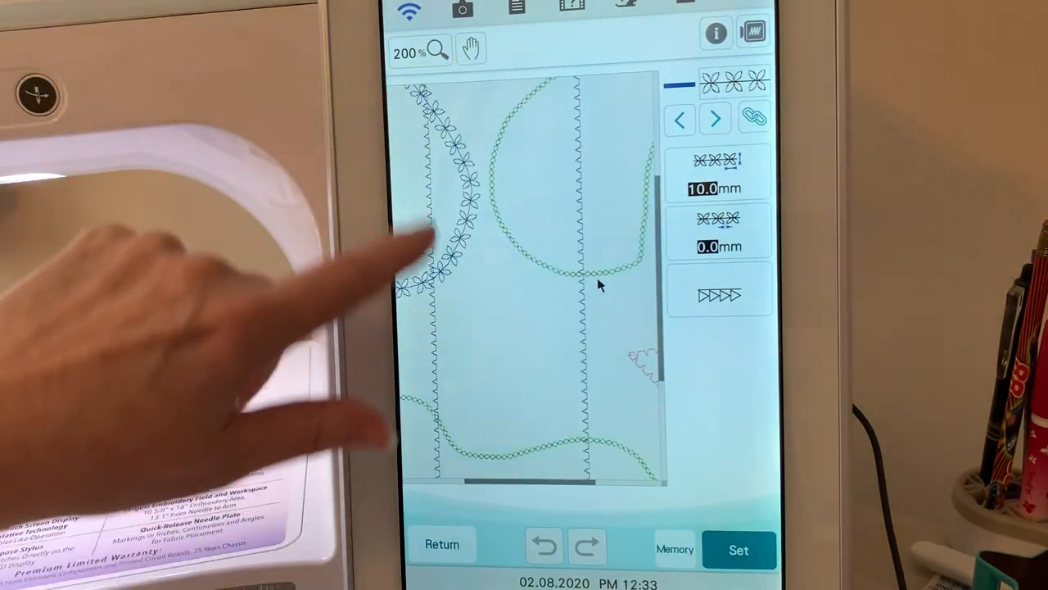
mouse_move(565, 290)
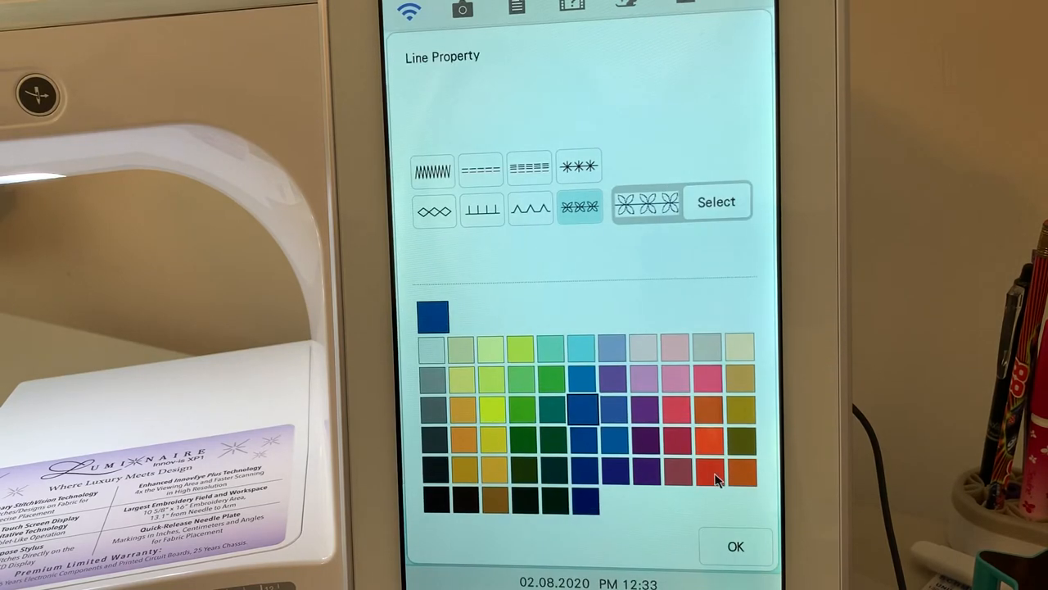
- Apply the gold diamond stitch to a line
left_click(739, 544)
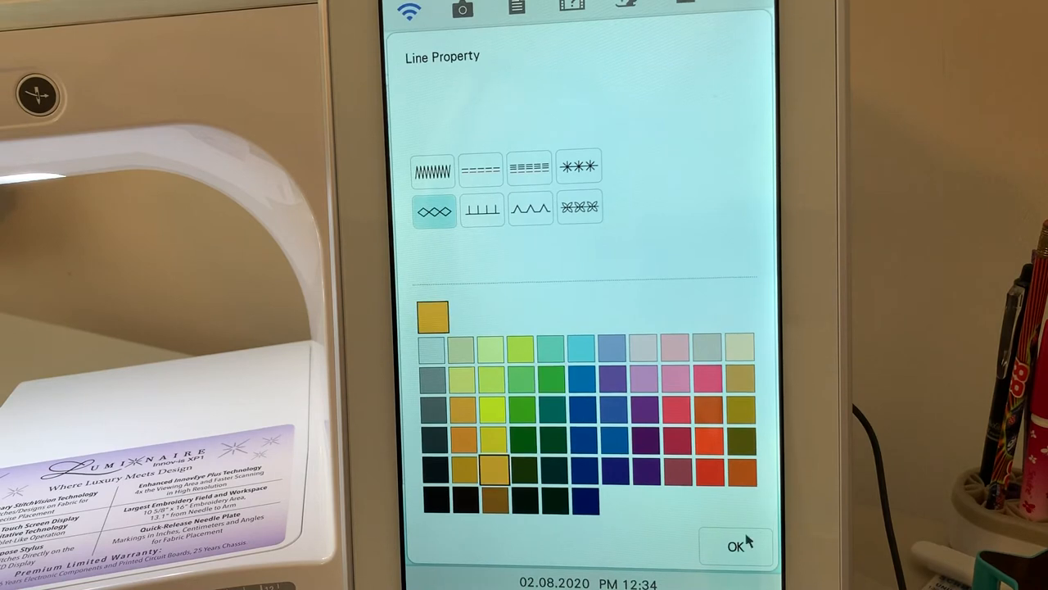
left_click(733, 545)
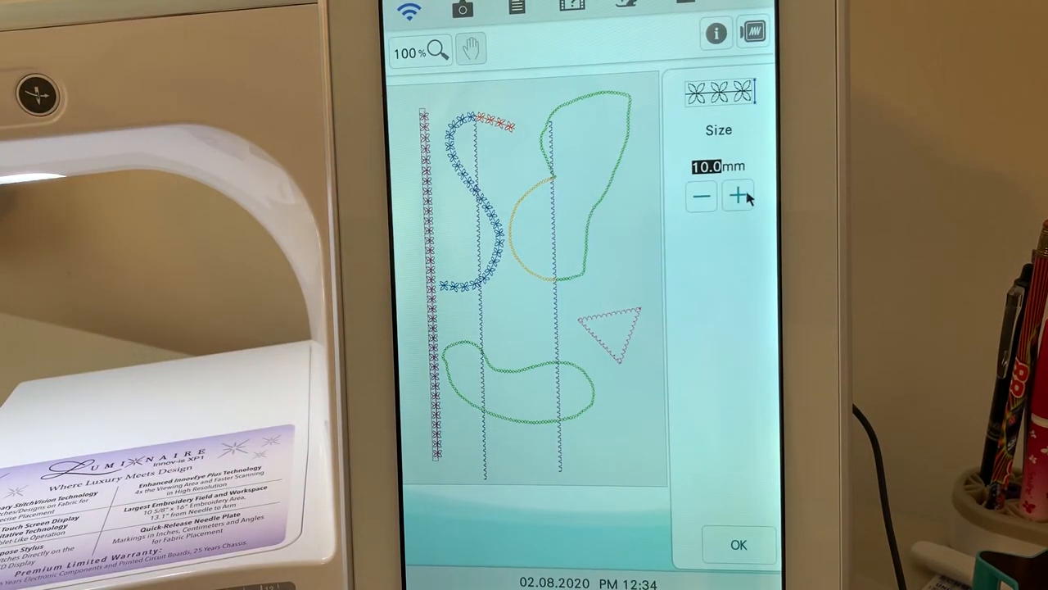
- Increase the far-left line's flower motif size to 22.5 mm
left_click(738, 196)
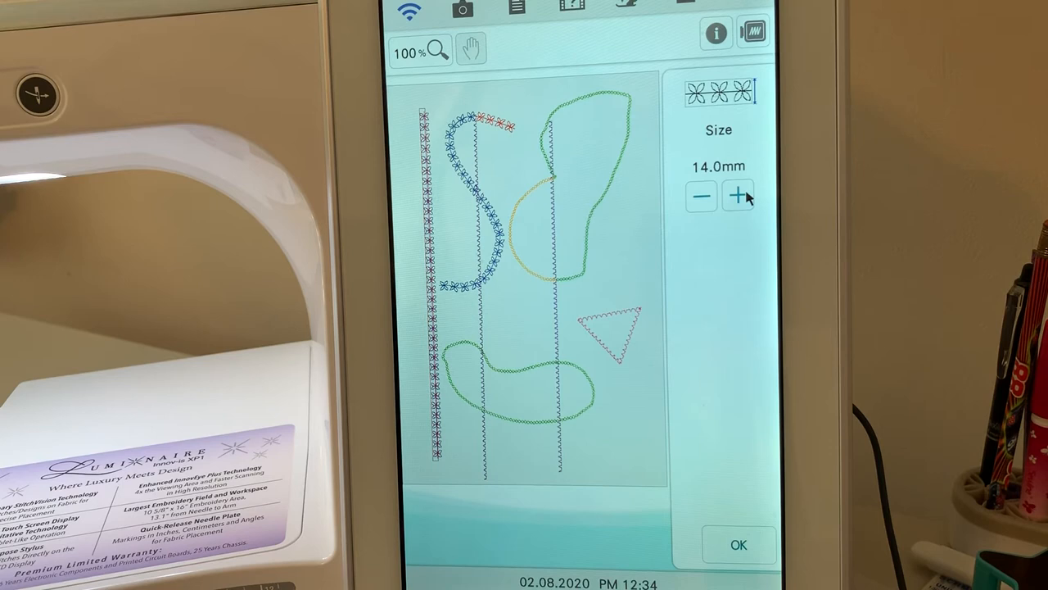
left_click(736, 196)
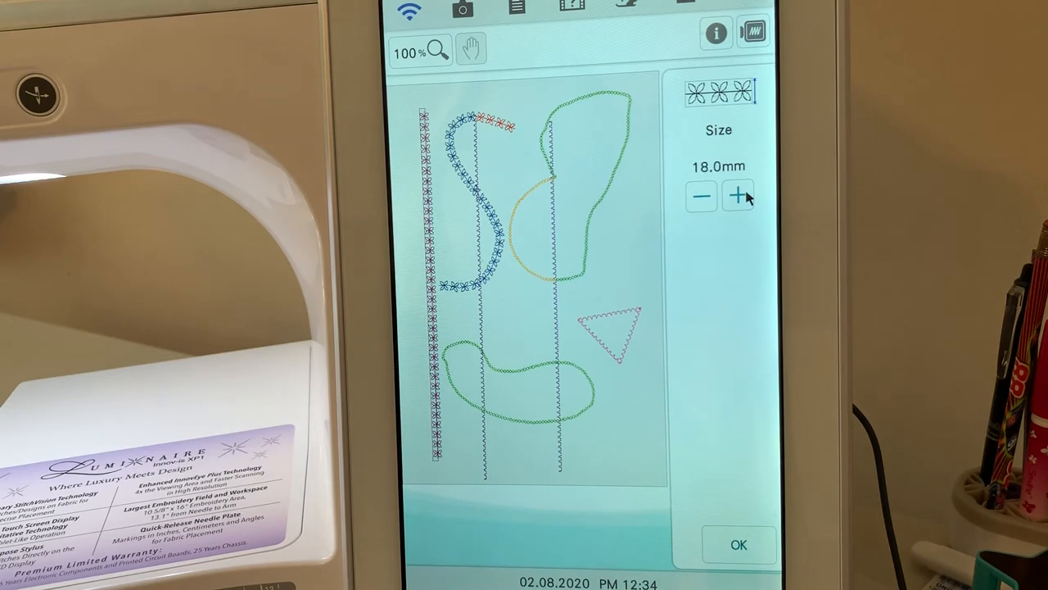
left_click(736, 197)
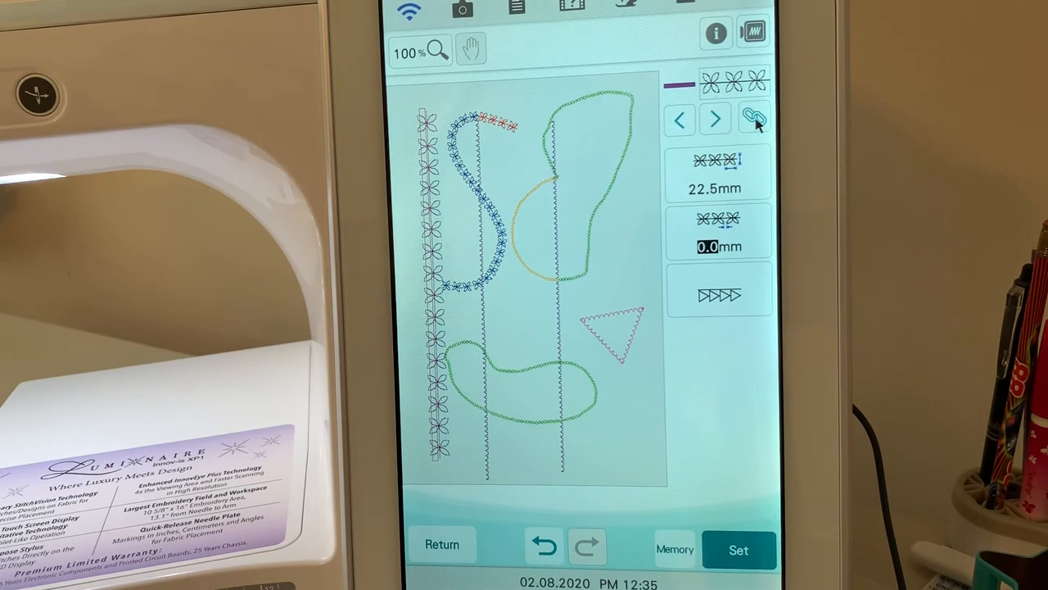
- Select the S-curve's connected lines and enlarge their flower motifs to 15.0 mm
left_click(750, 118)
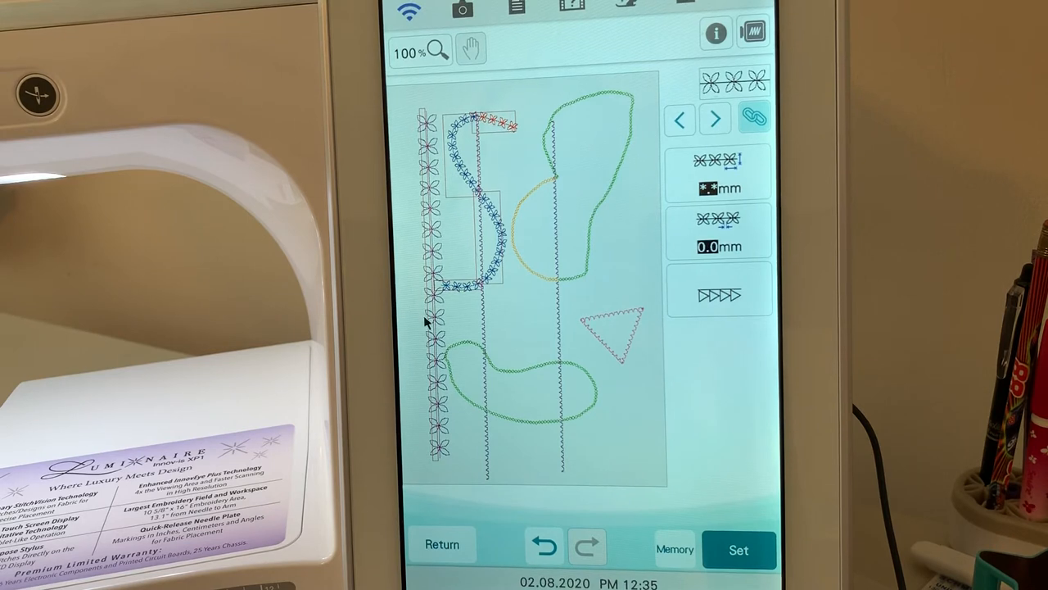
mouse_move(663, 229)
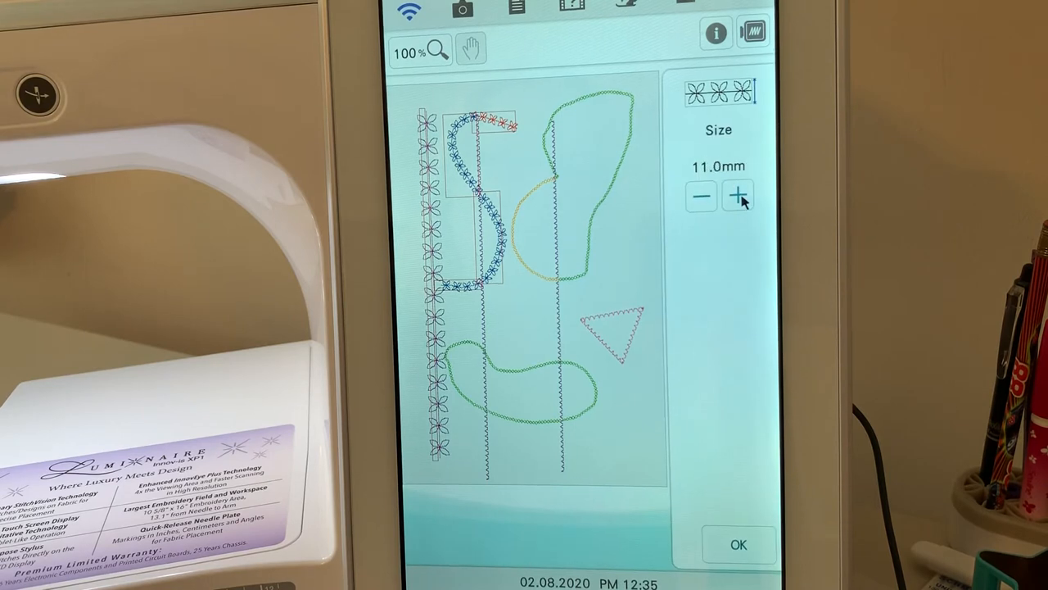
left_click(738, 197)
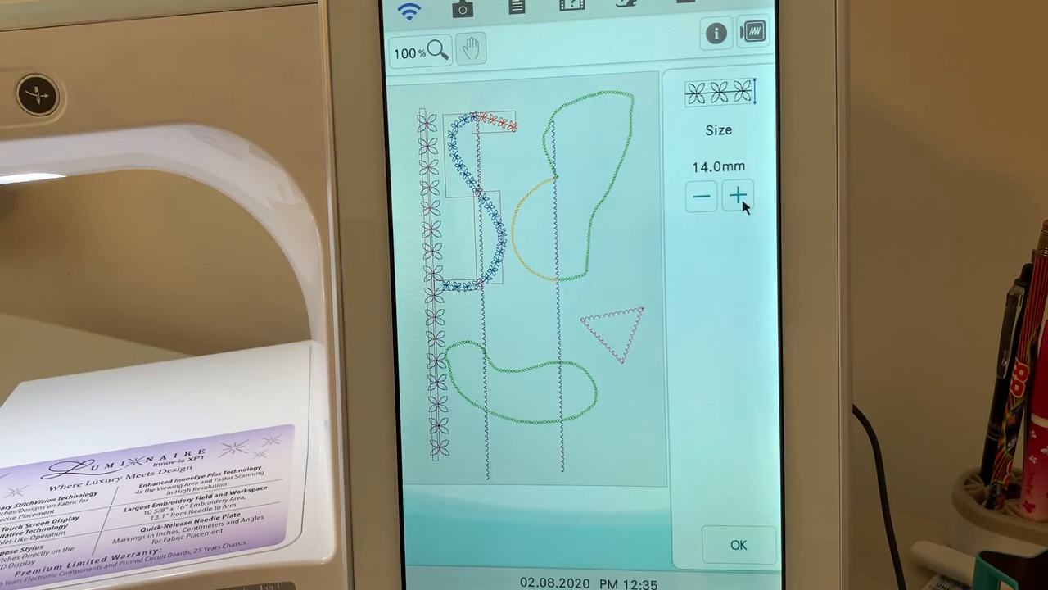
left_click(740, 195)
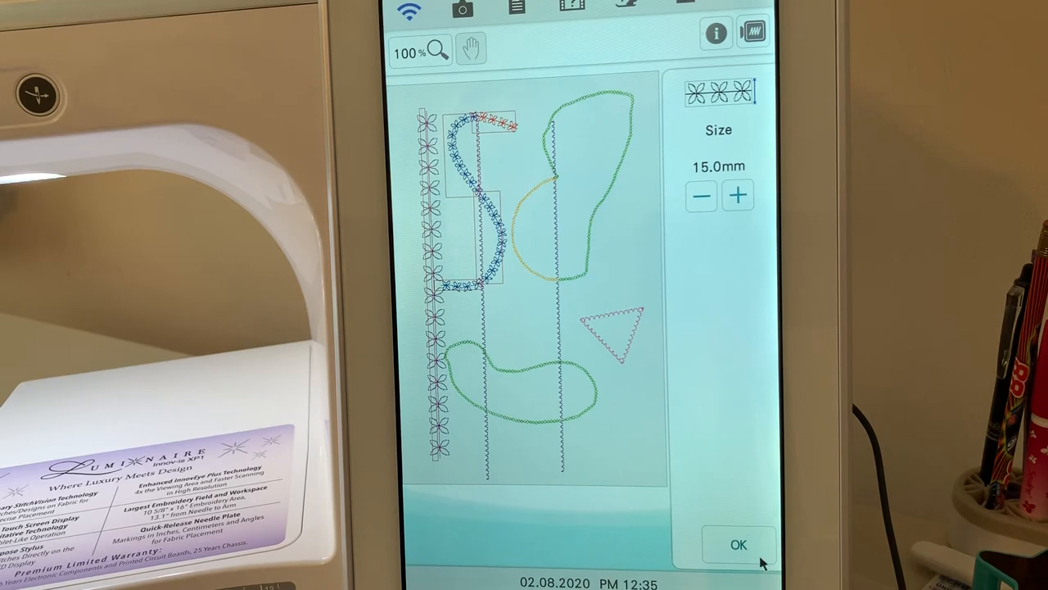
left_click(742, 542)
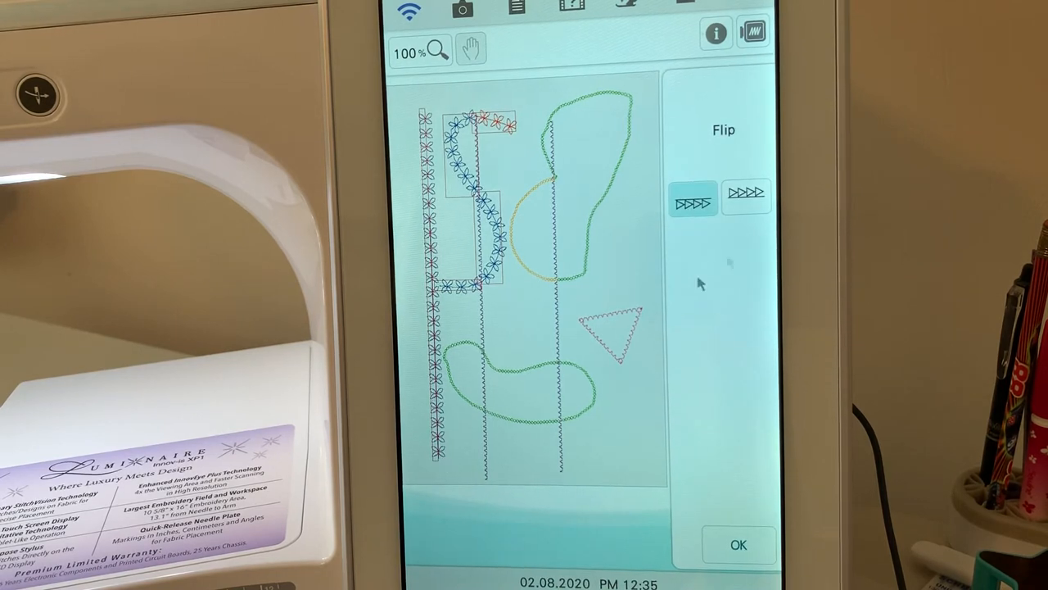
- Choose the reversed direction for the S-curve's flower motifs and confirm it
left_click(747, 198)
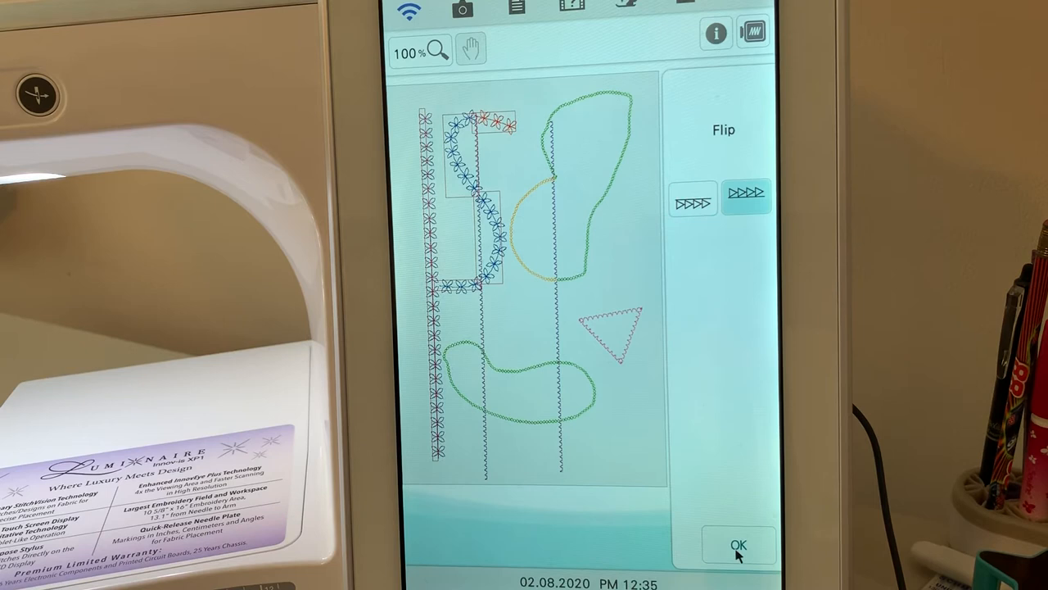
left_click(747, 541)
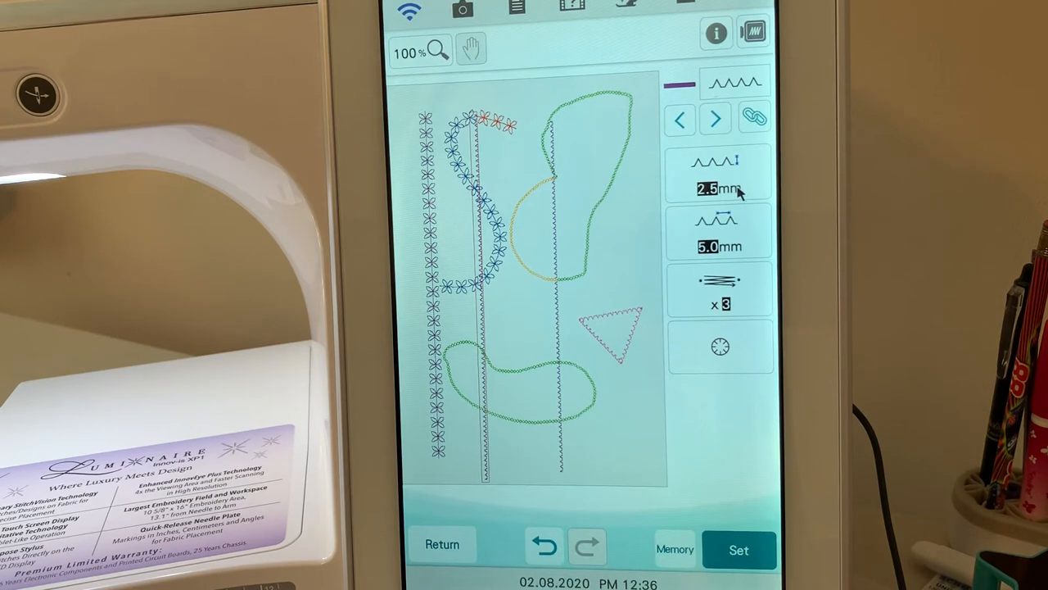
- Set the zigzag line's stitch width to 5.5 mm and its spacing to 8.0 mm
left_click(716, 189)
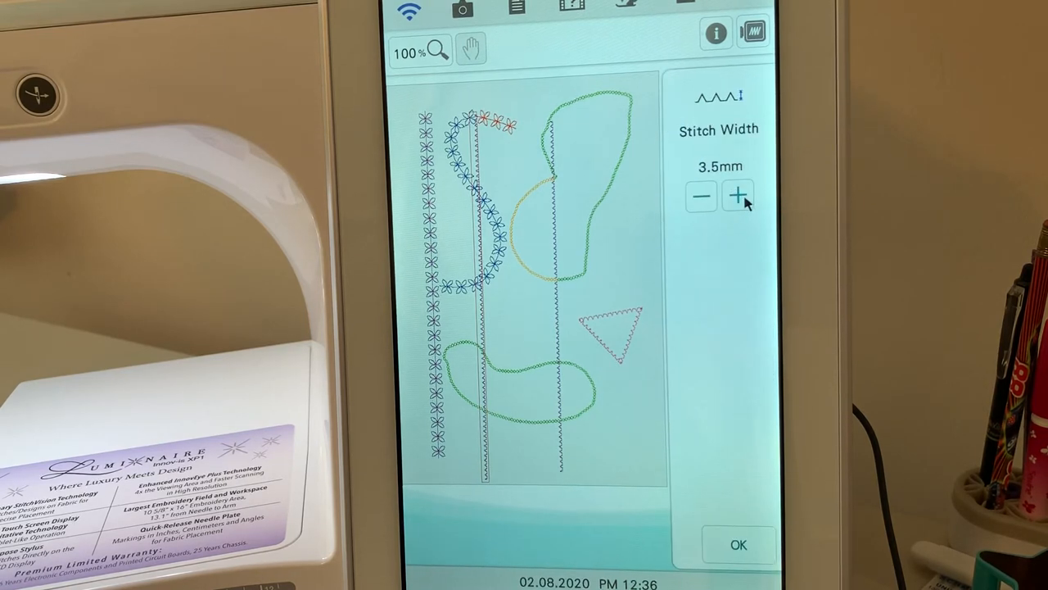
left_click(738, 196)
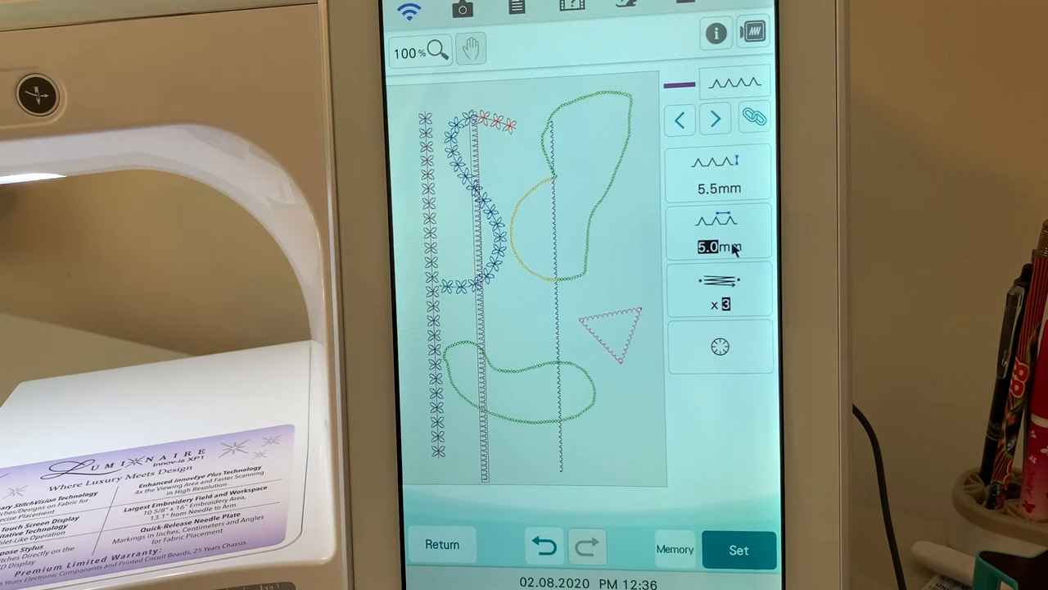
left_click(716, 238)
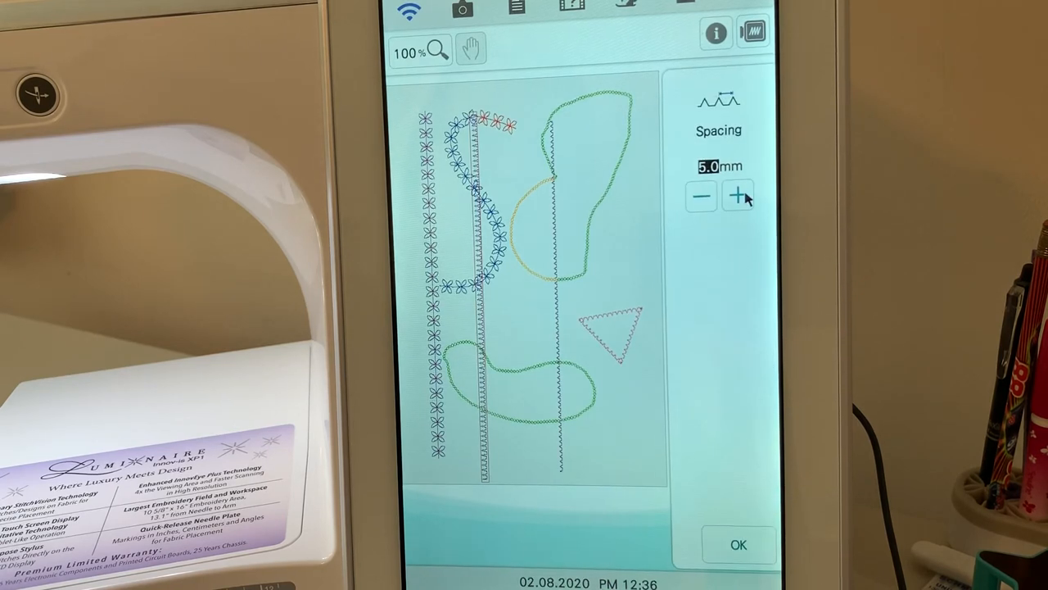
left_click(739, 197)
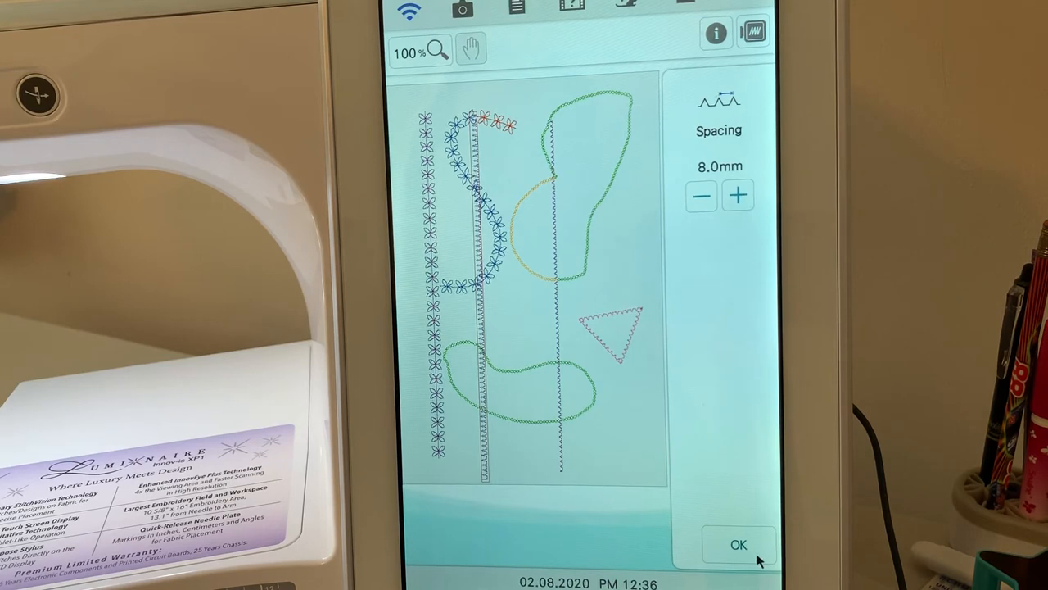
left_click(742, 541)
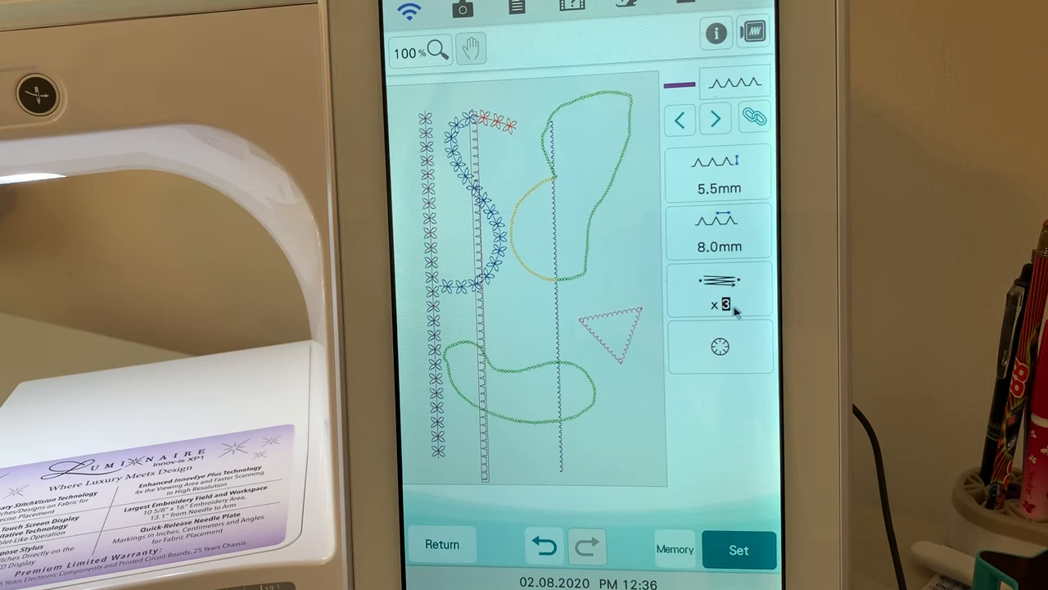
- Keep the zigzag line's thickness at x1 and select the flipped stitch orientation
left_click(718, 290)
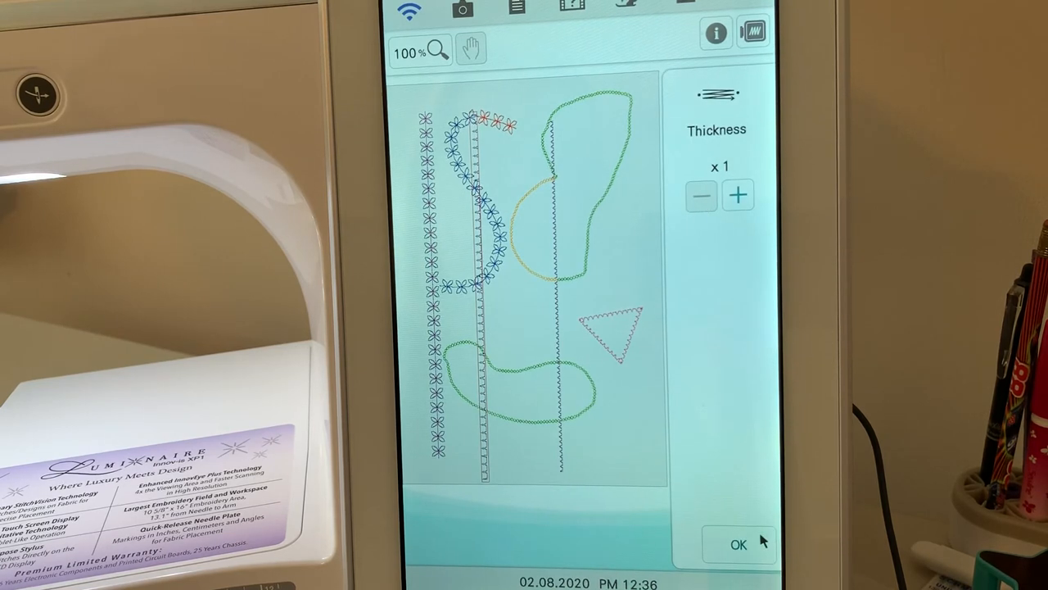
left_click(739, 542)
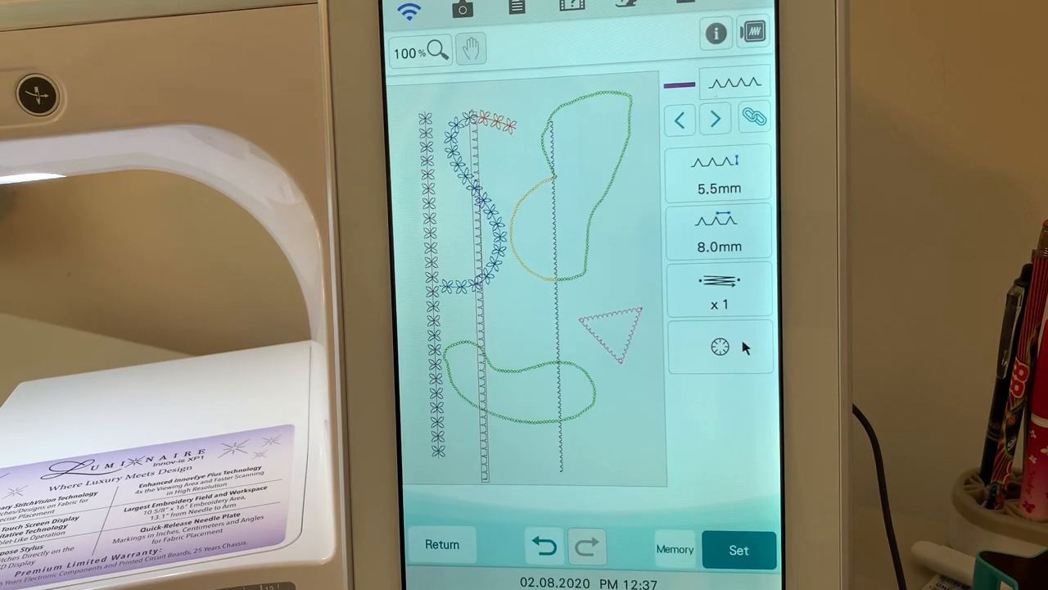
left_click(718, 348)
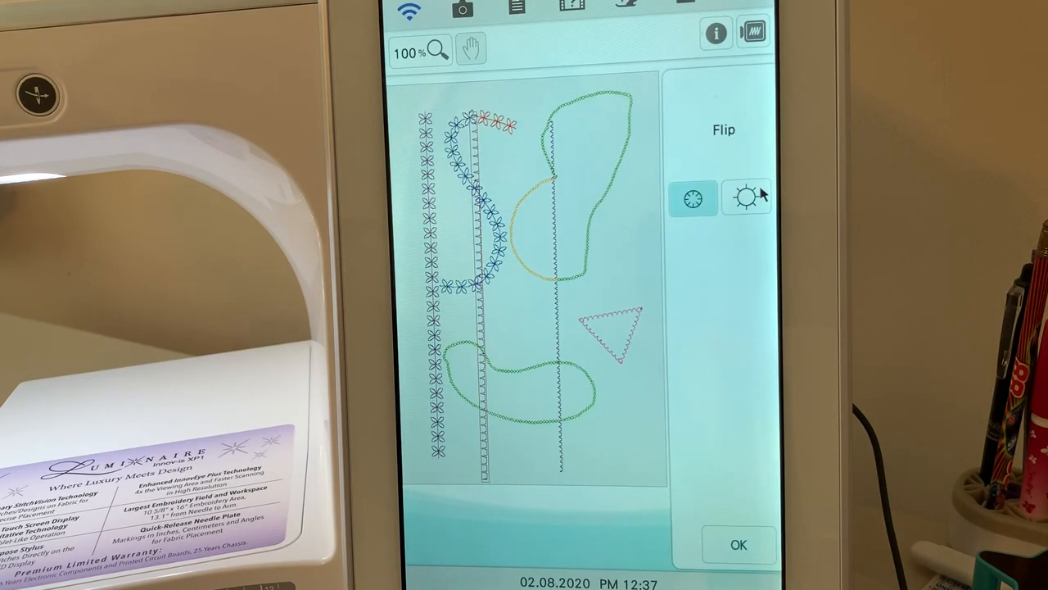
left_click(747, 197)
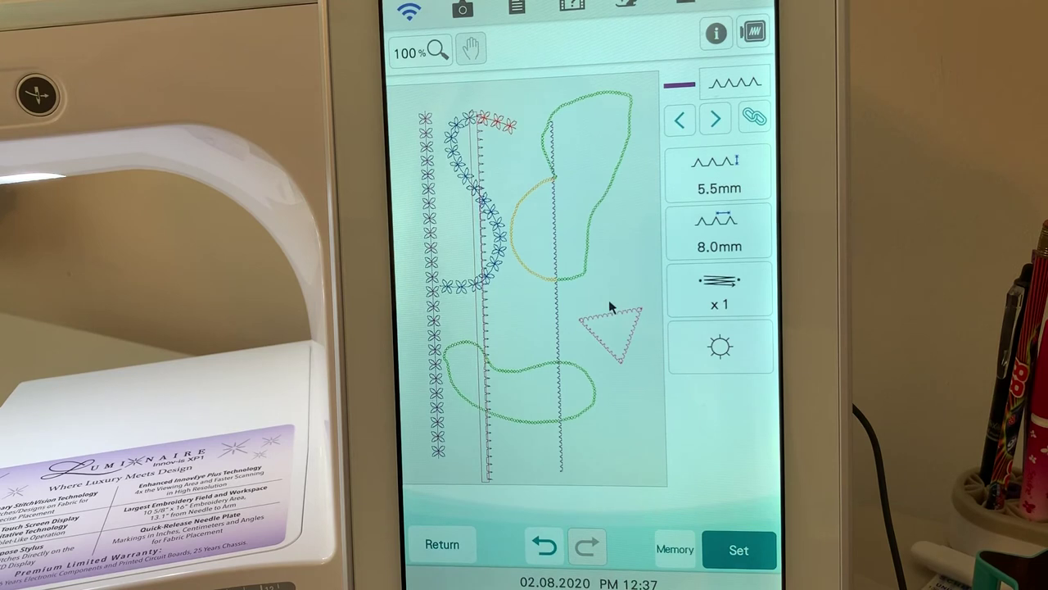
- At 200% zoom, restore the zigzag stitch's original orientation, then return to 100%
left_click(419, 56)
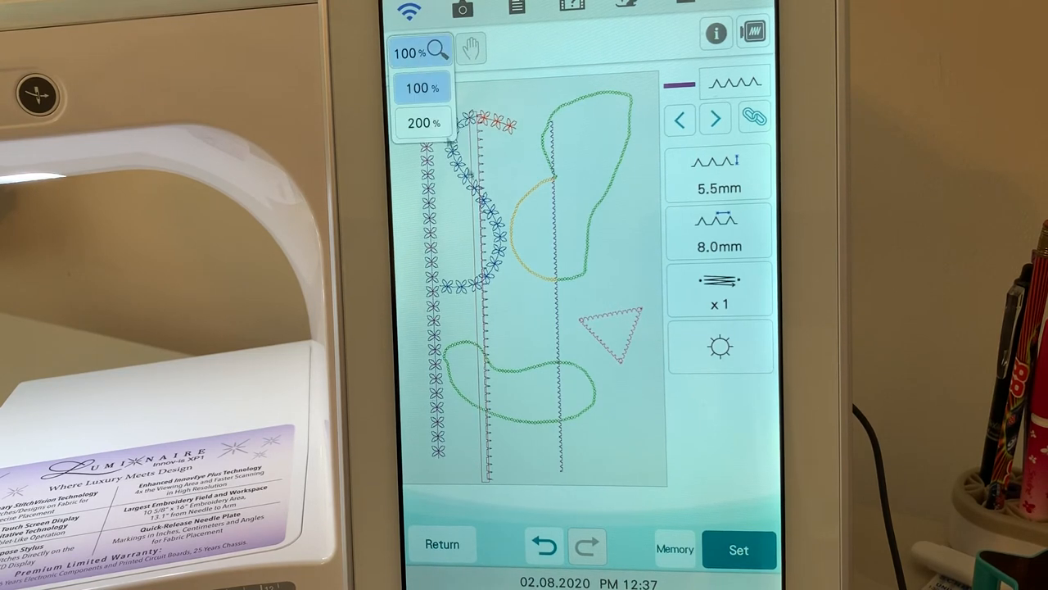
left_click(425, 122)
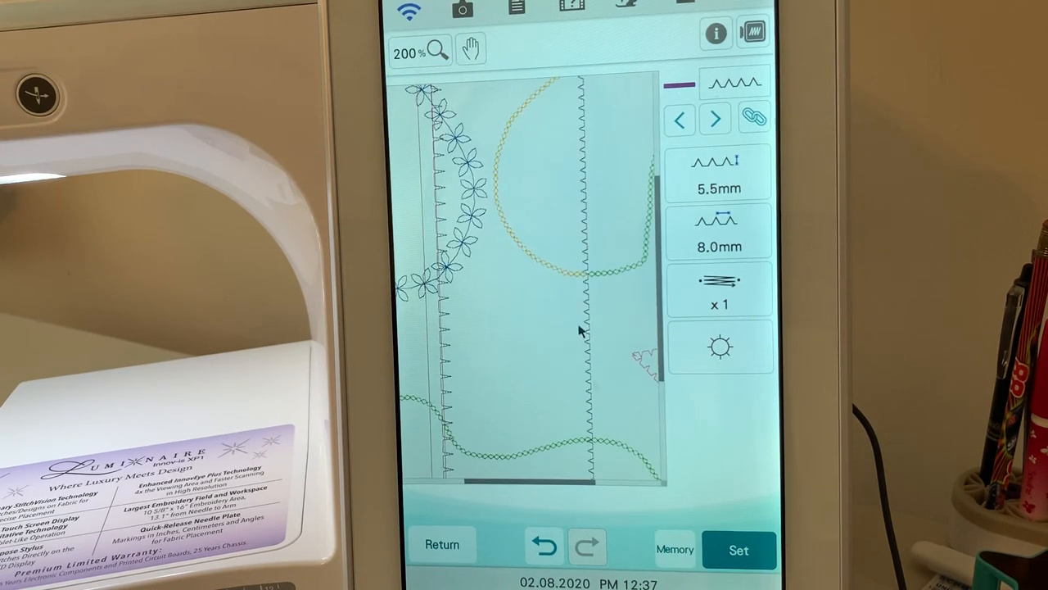
left_click(470, 51)
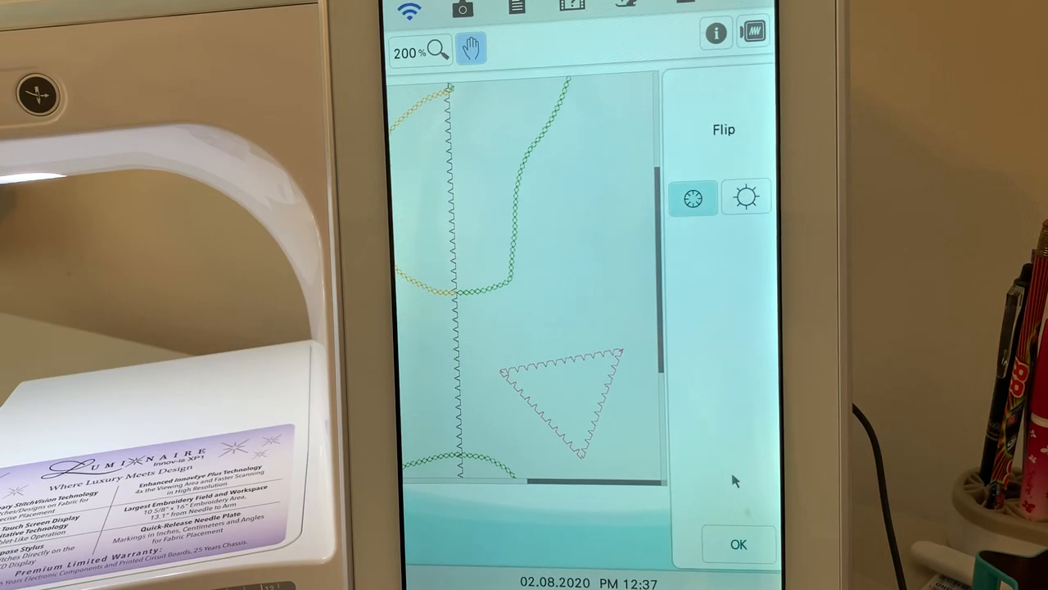
left_click(739, 543)
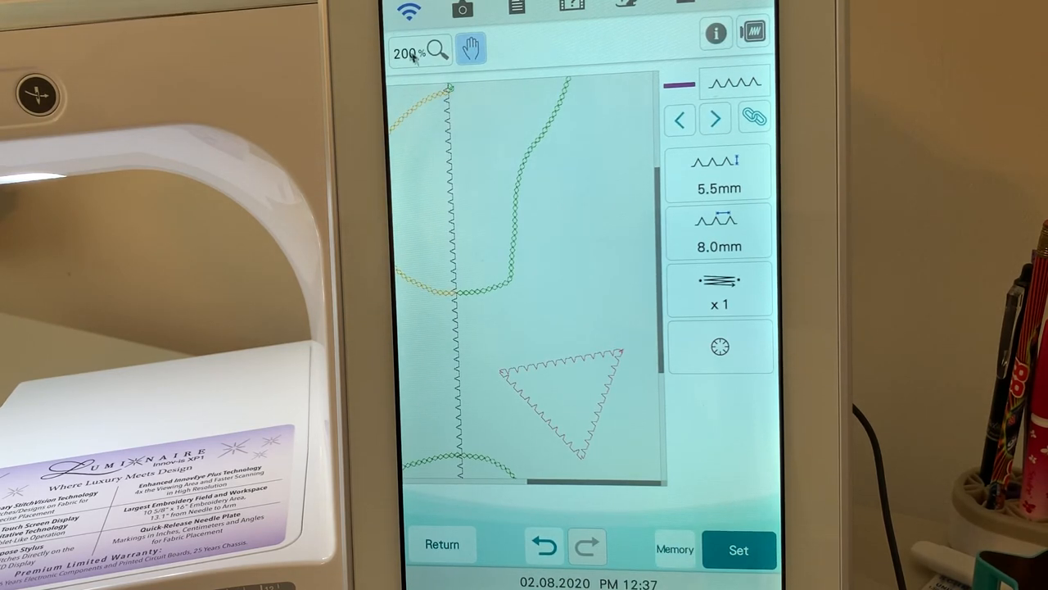
left_click(435, 53)
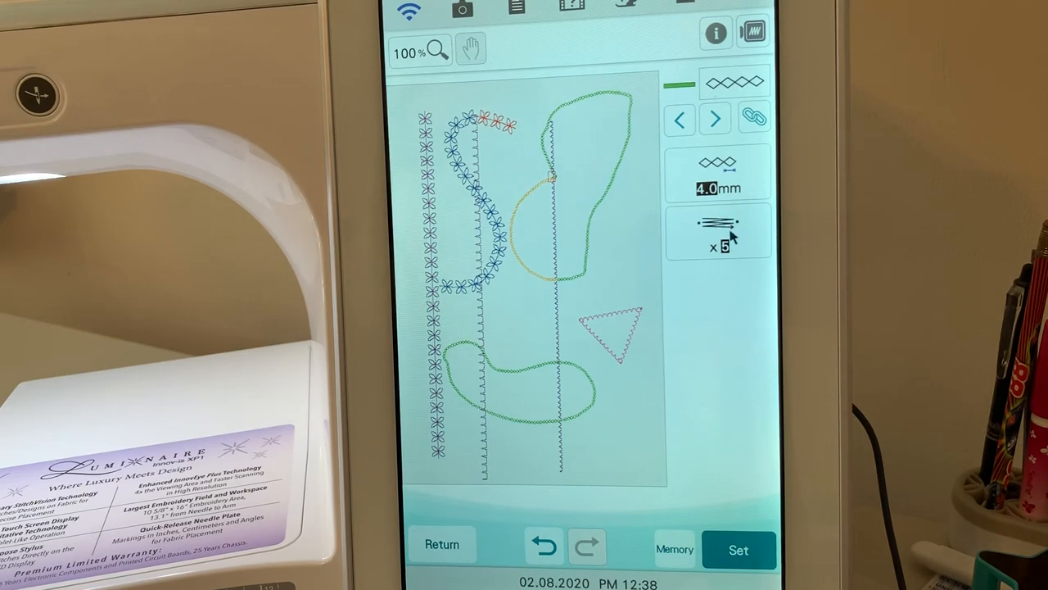
- Raise the green diamond stitch's motif size from 4.0 mm to 5.0 mm
left_click(715, 170)
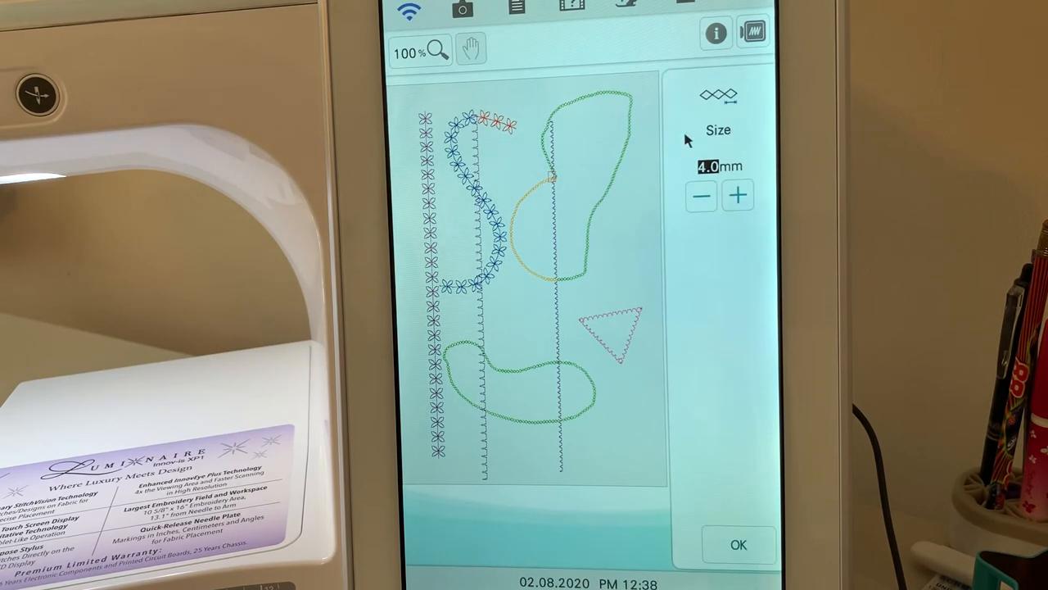
left_click(738, 195)
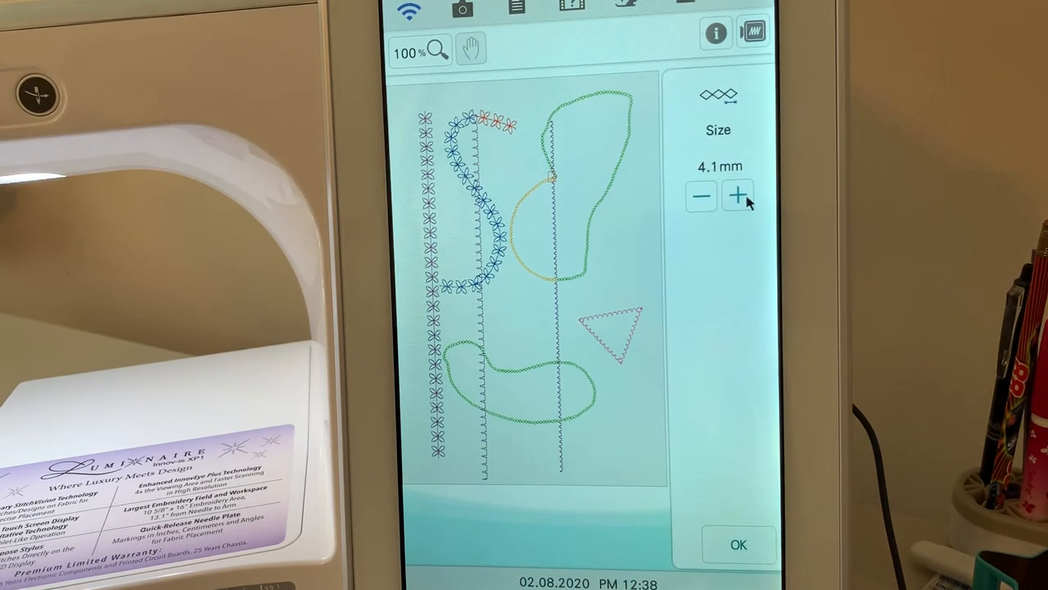
left_click(738, 196)
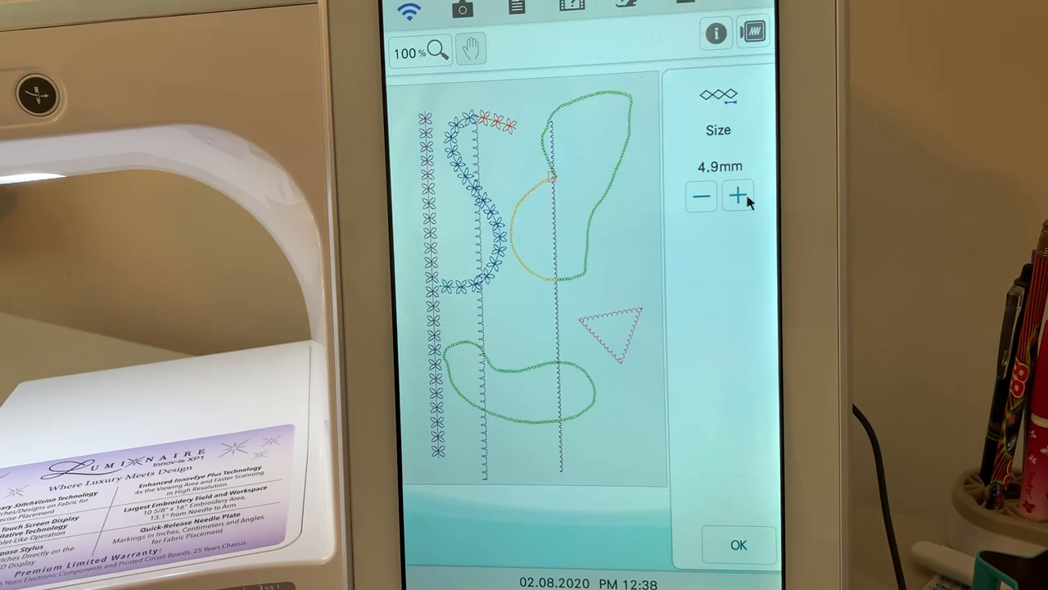
left_click(738, 196)
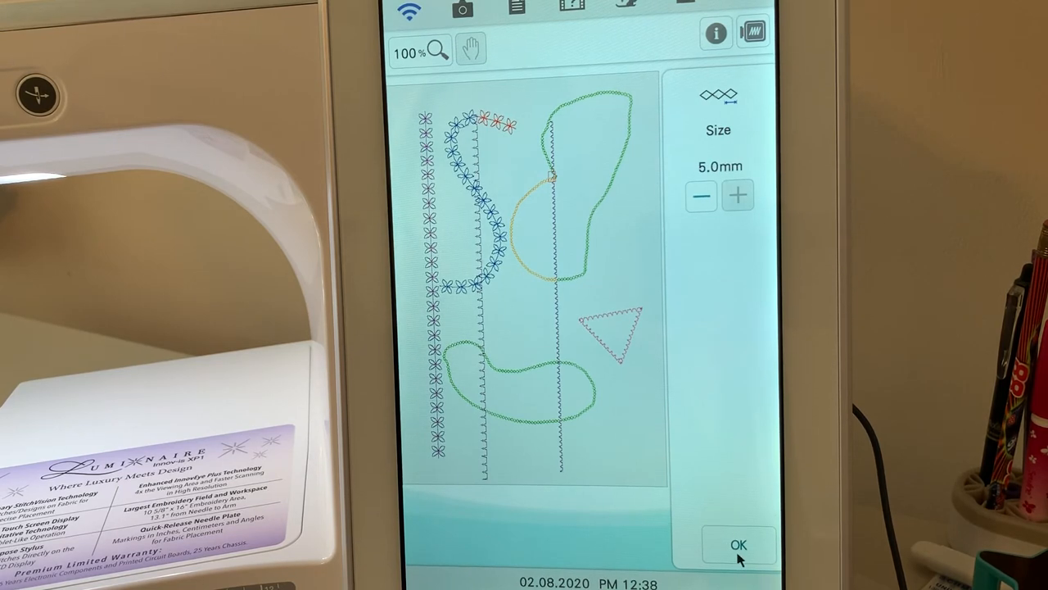
left_click(744, 542)
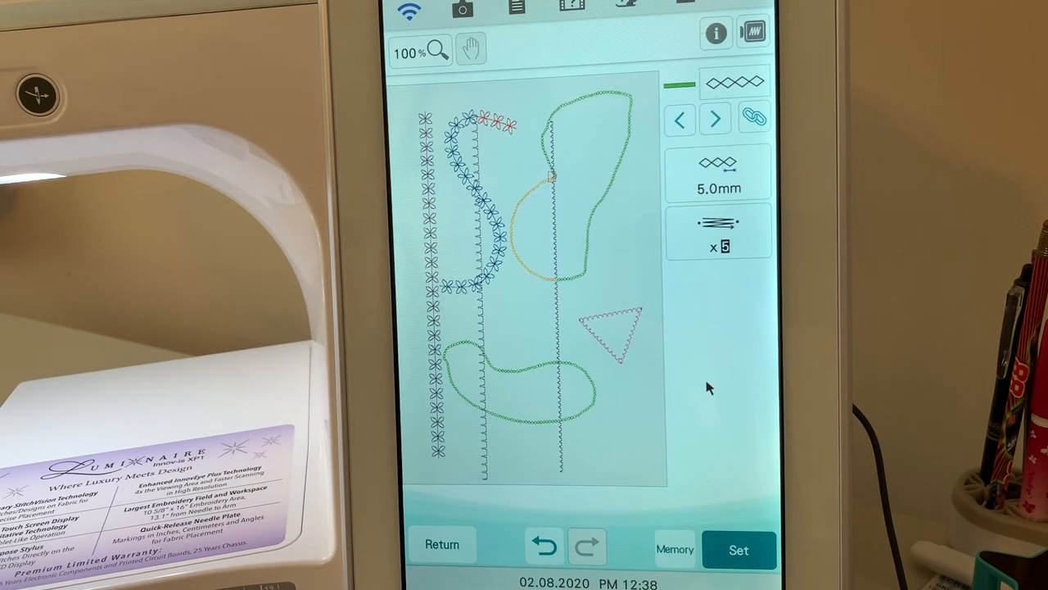
mouse_move(541, 385)
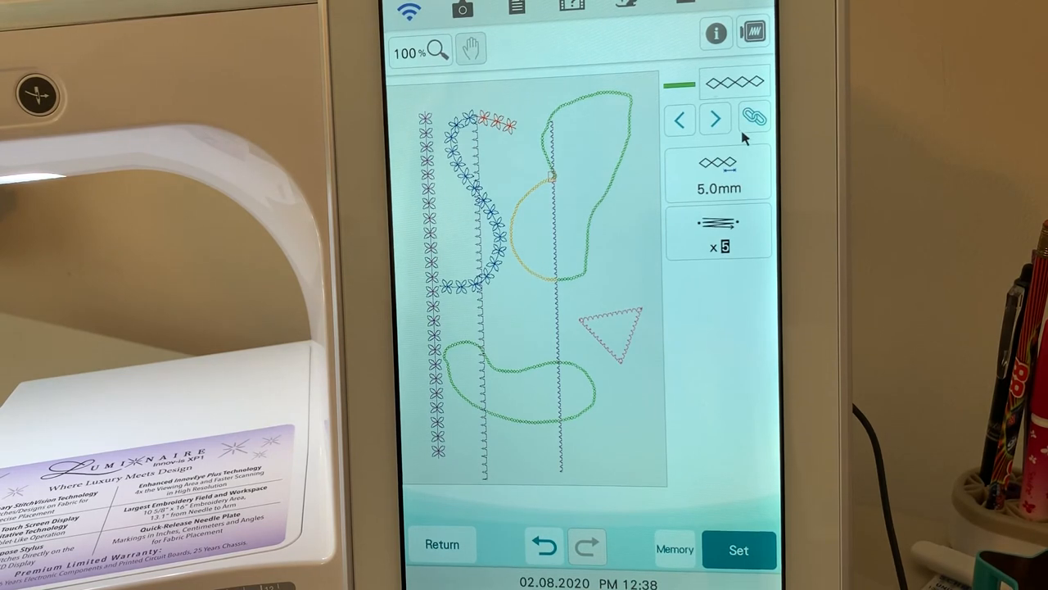
- Select all linked diamond-stitch lines, including the yellow one, and set them to 5.0 mm
left_click(751, 117)
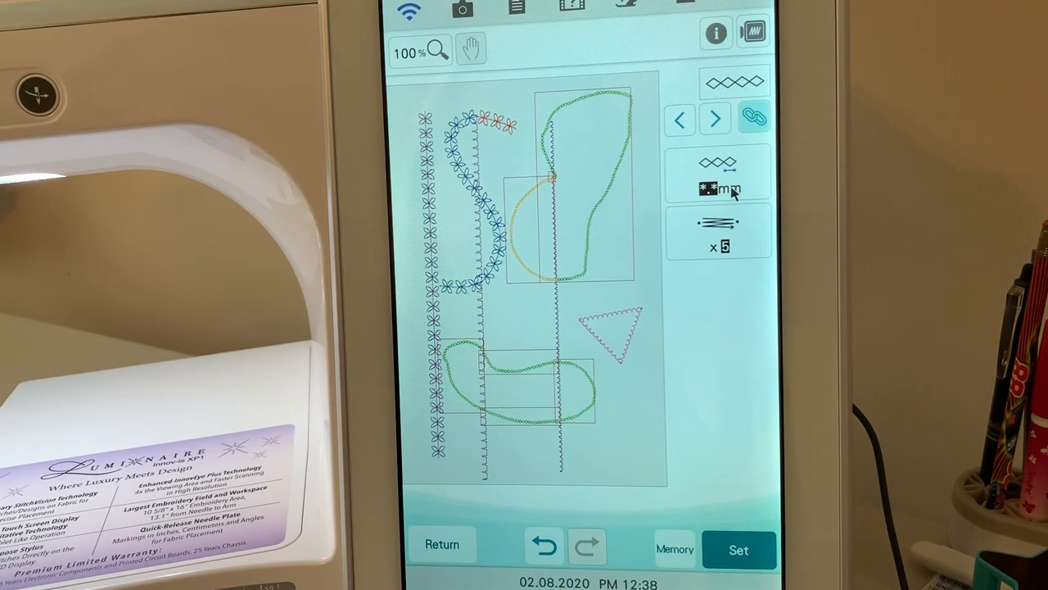
left_click(719, 186)
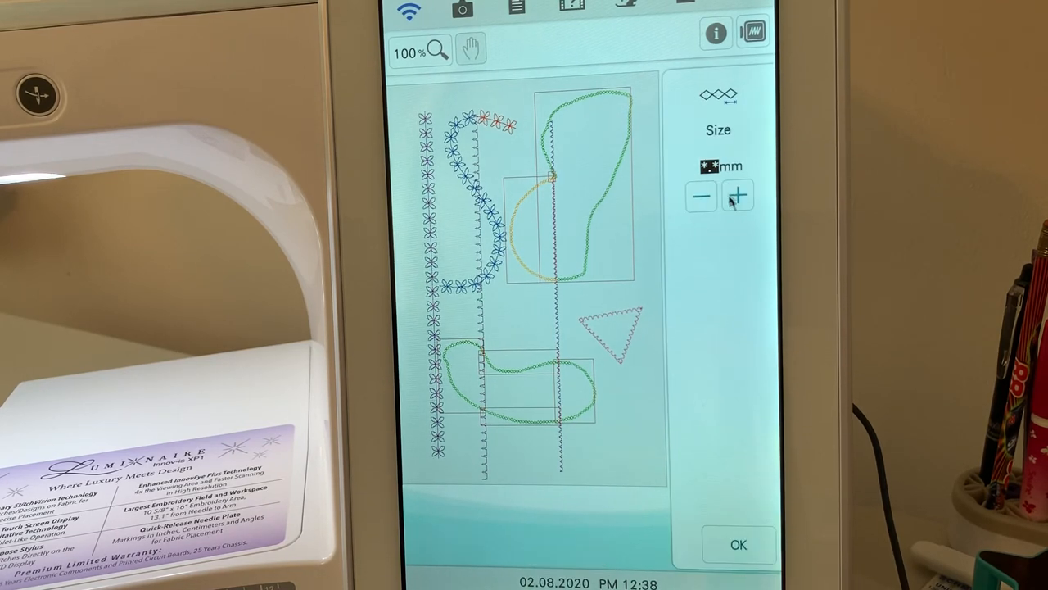
left_click(739, 196)
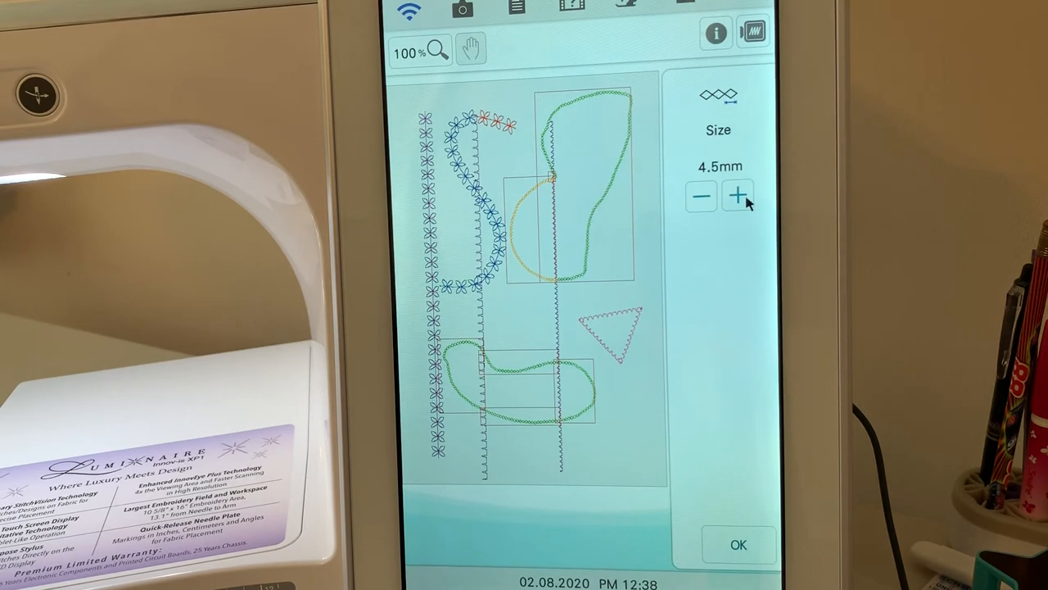
left_click(739, 196)
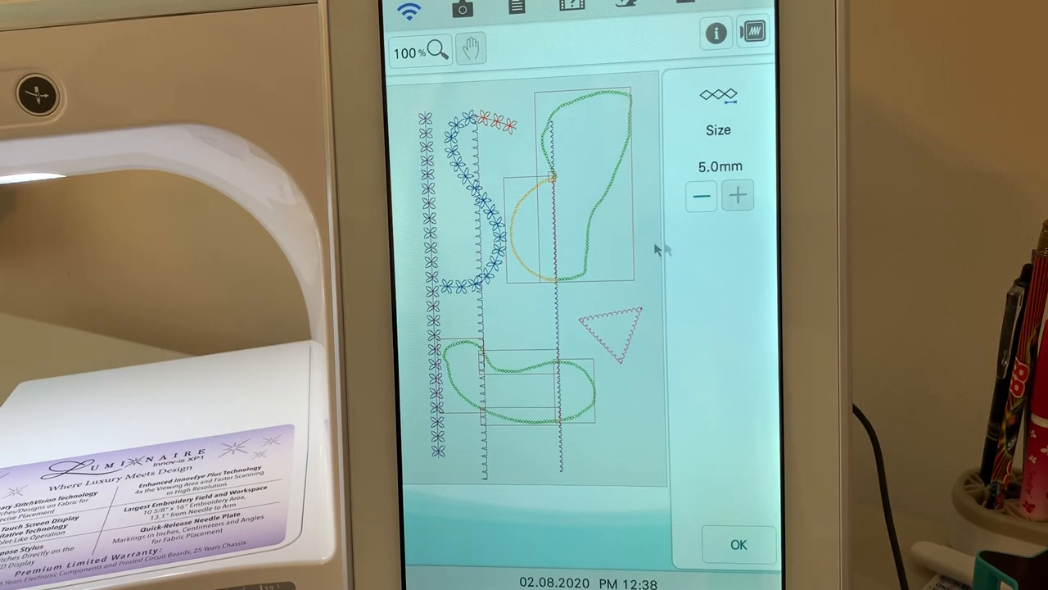
mouse_move(714, 261)
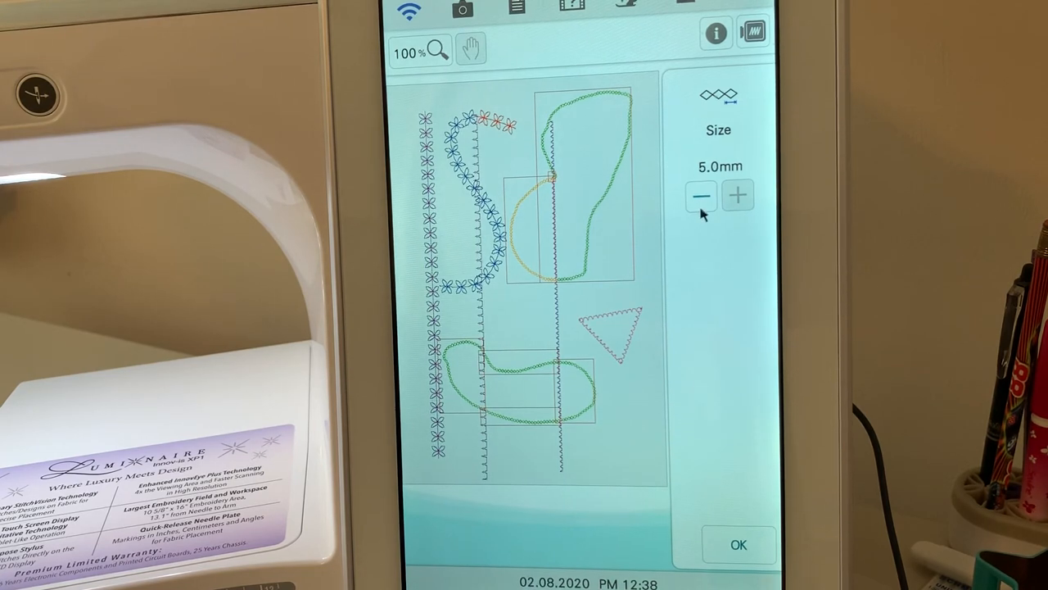
mouse_move(761, 552)
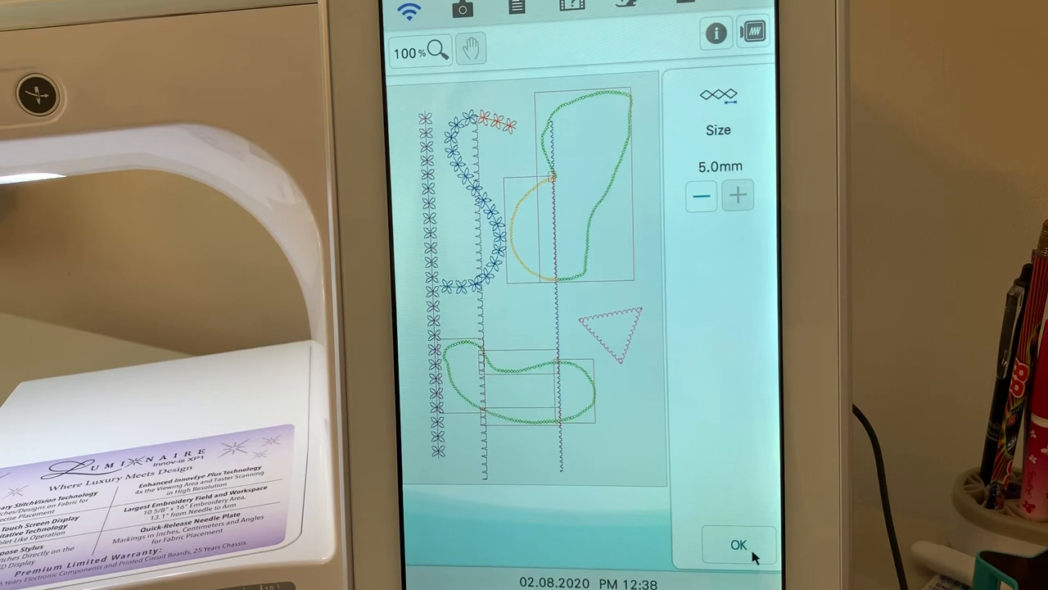
left_click(741, 542)
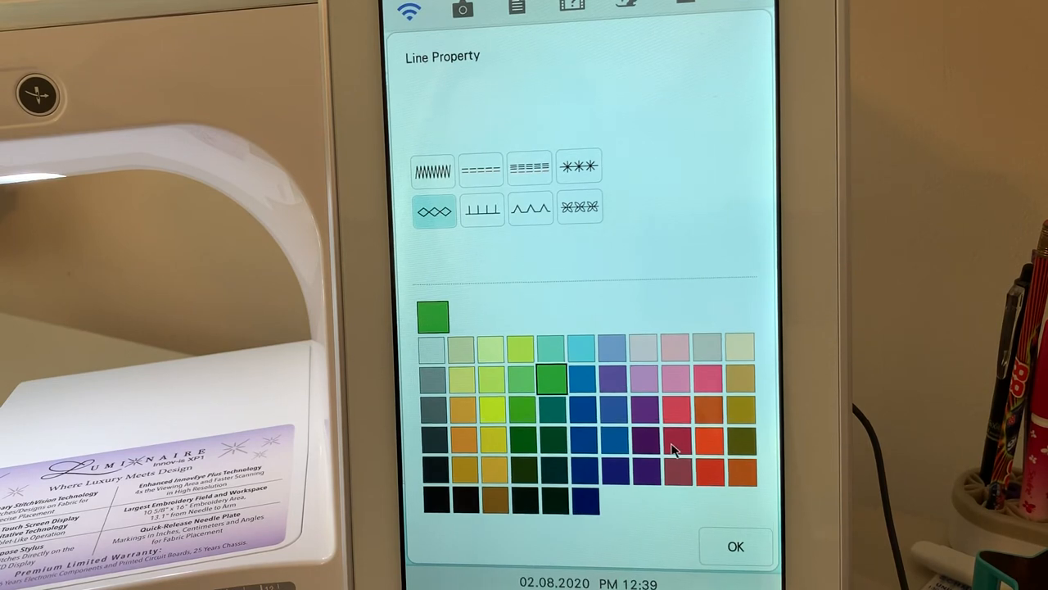
- Apply red to all linked diamond-stitch lines, including the former yellow arc
left_click(740, 544)
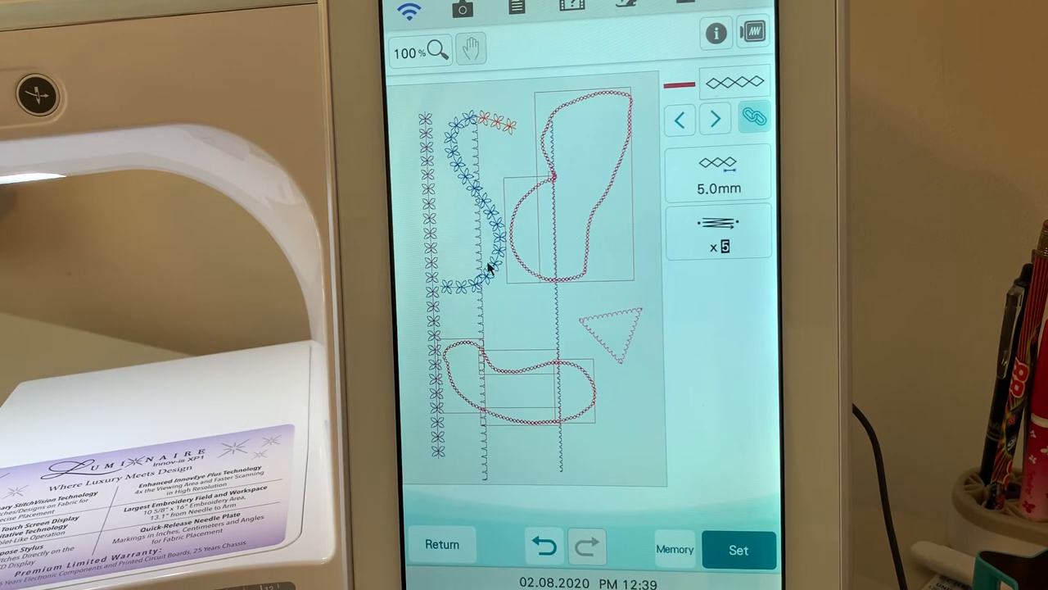
mouse_move(564, 318)
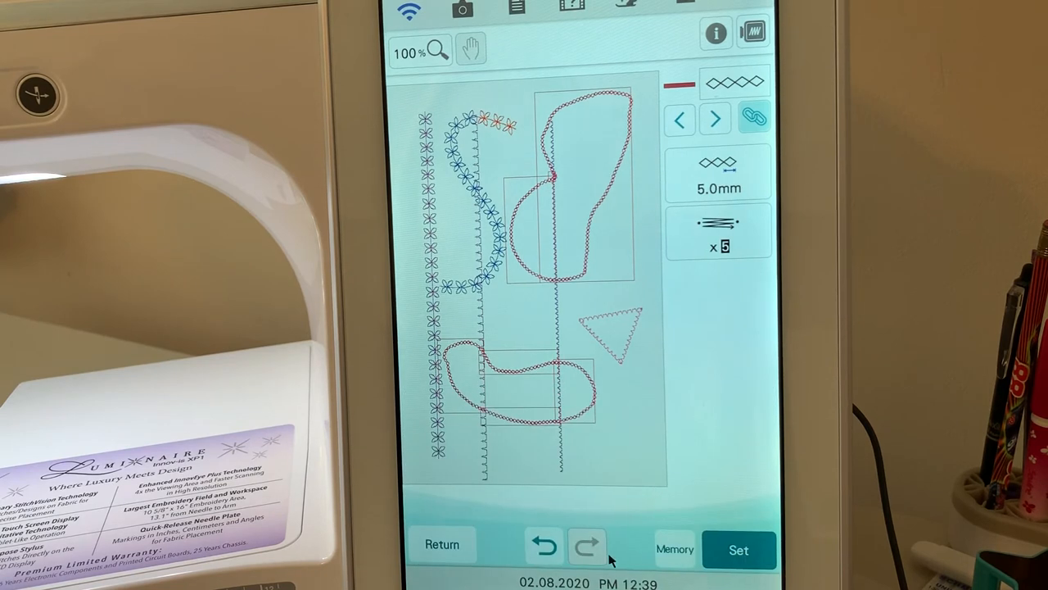
mouse_move(420, 559)
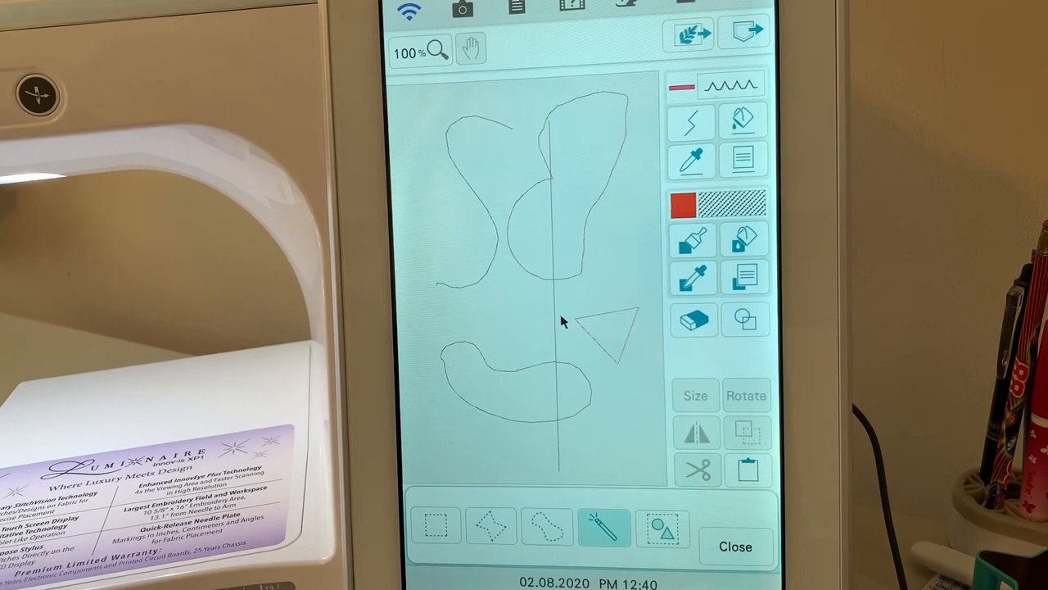
mouse_move(585, 348)
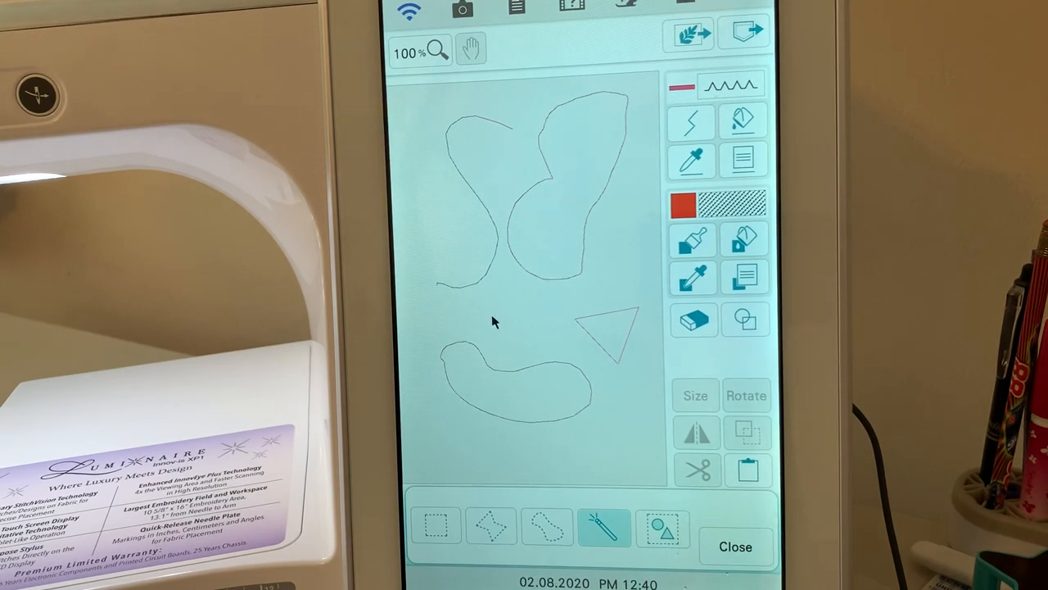
mouse_move(525, 454)
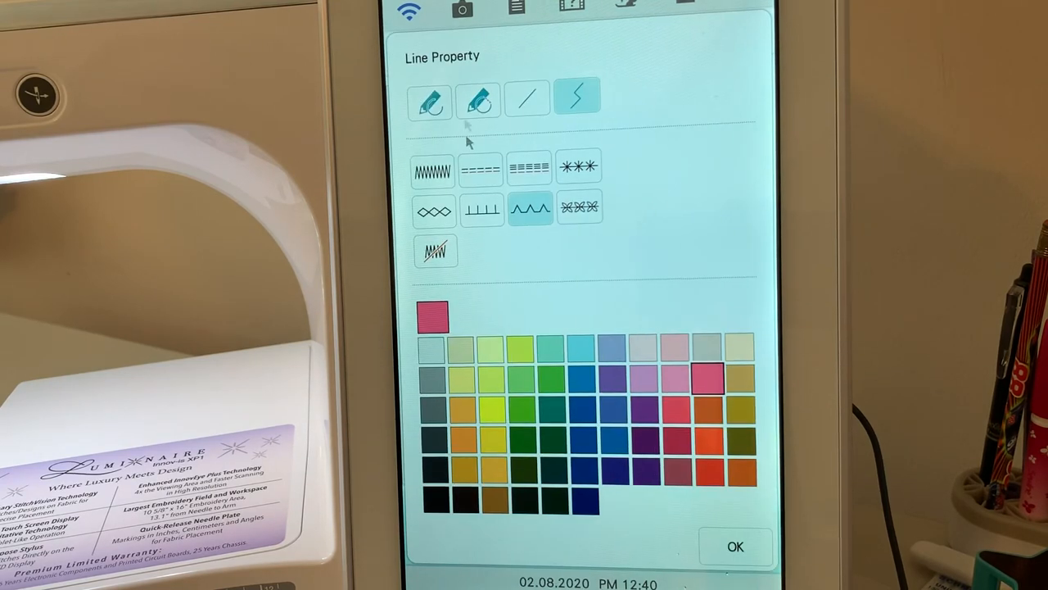
- Confirm the chosen line colour and clear all drawings from the canvas
left_click(528, 99)
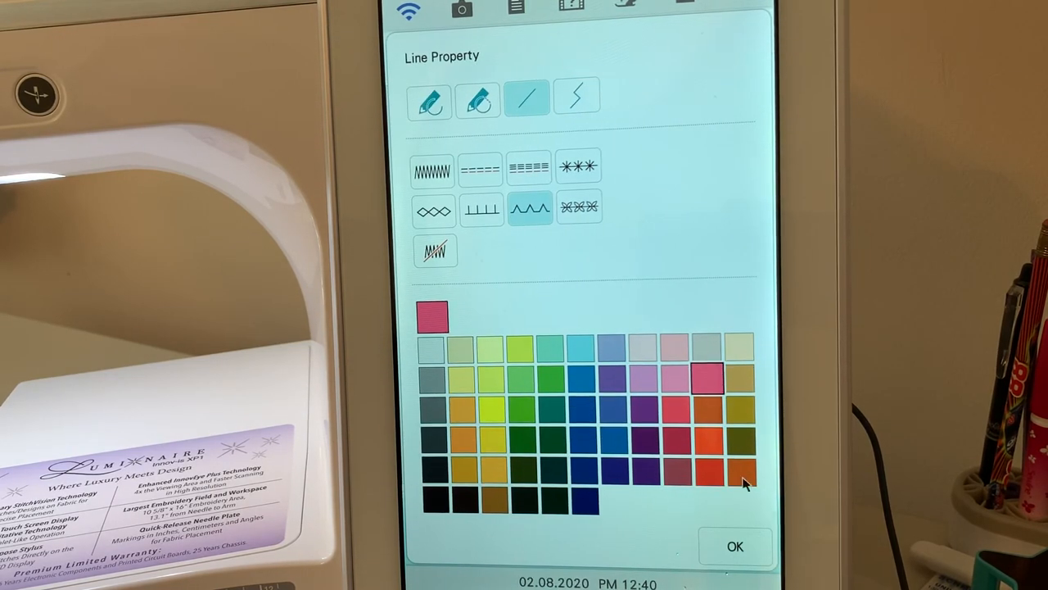
left_click(740, 545)
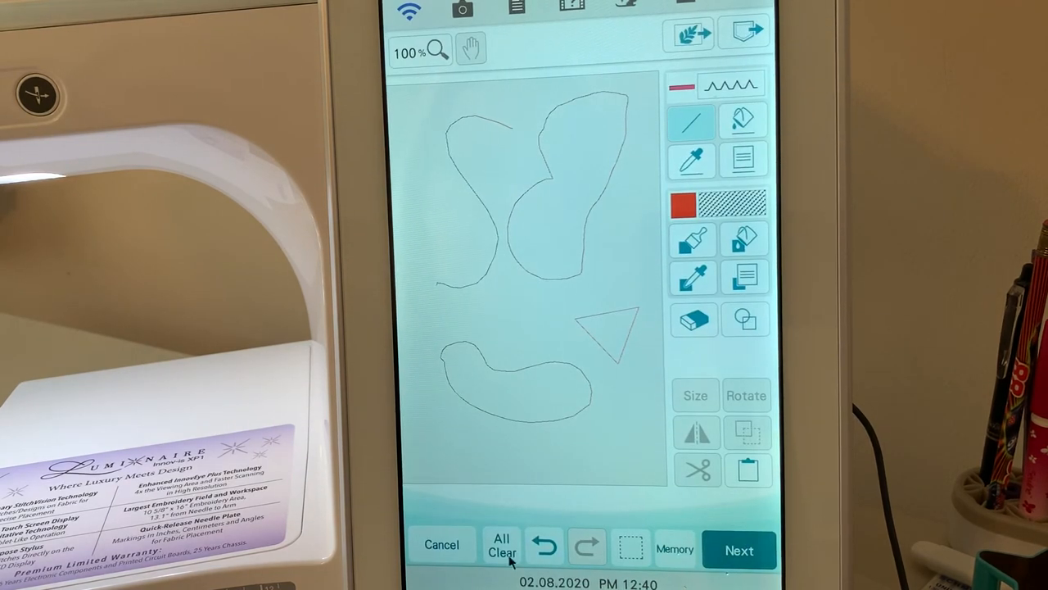
left_click(504, 549)
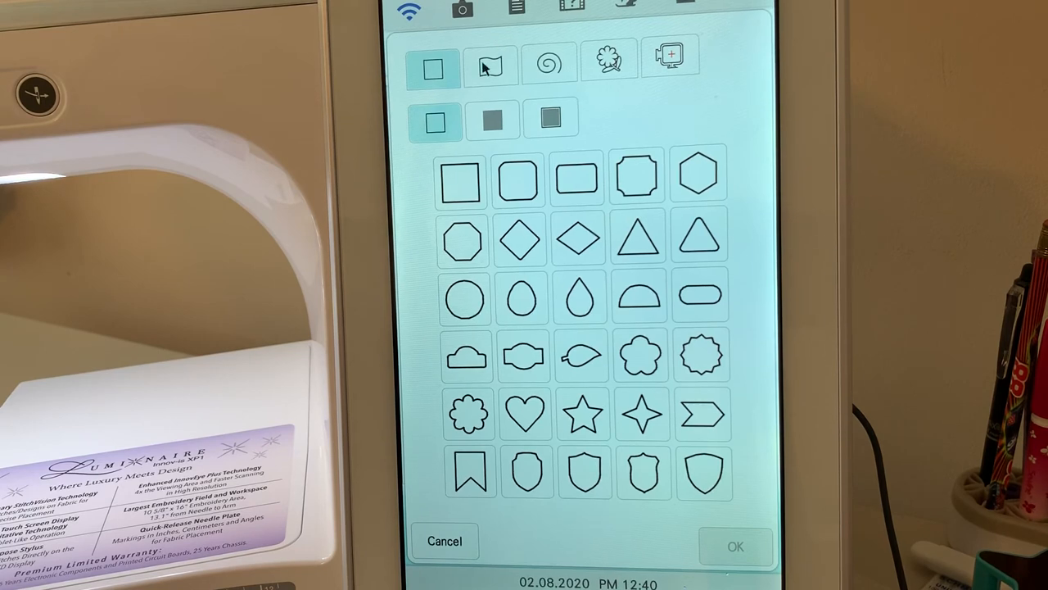
- Place a heart outline from the closed-shape collection onto the canvas
left_click(487, 67)
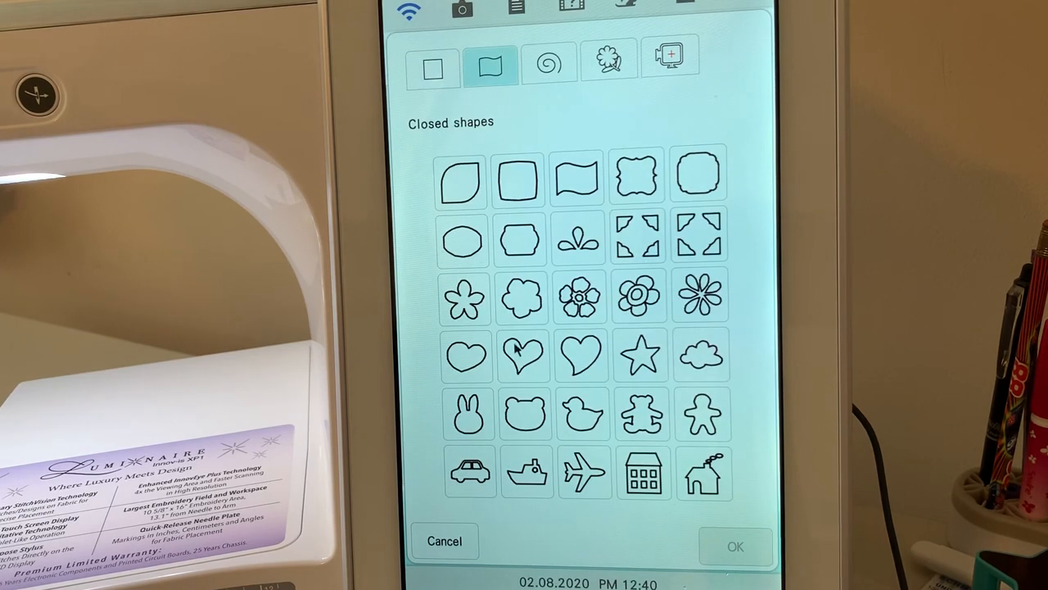
left_click(521, 357)
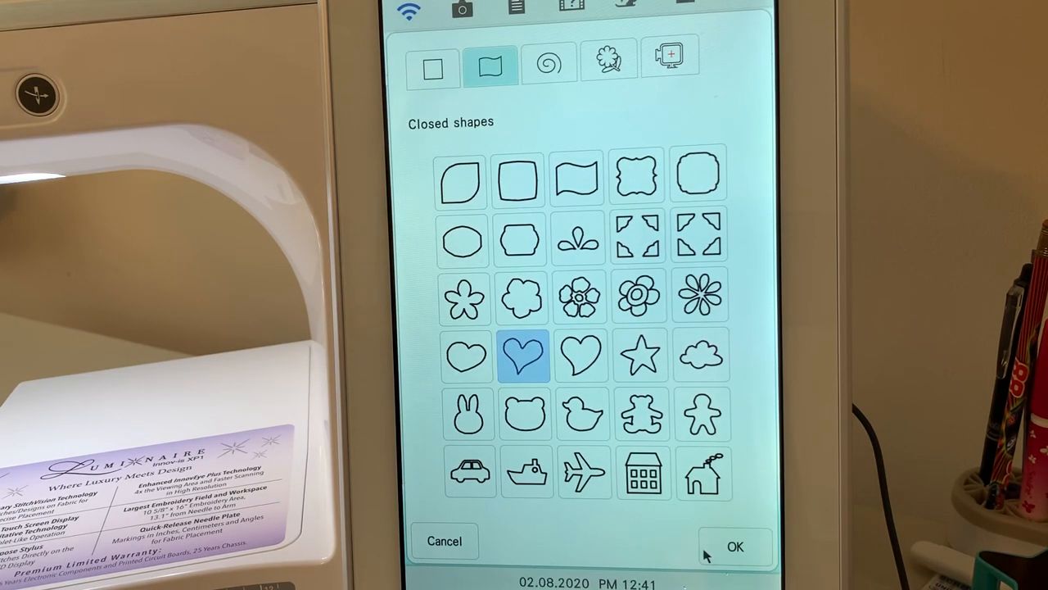
left_click(740, 545)
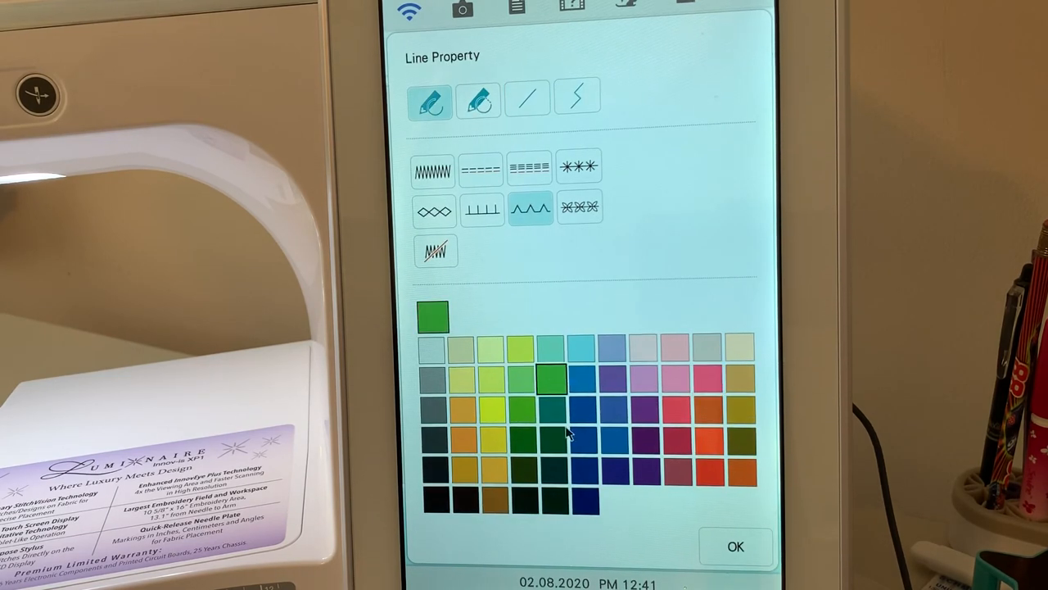
- Apply green line settings, draw a diagonal line across the heart, and preview the stitches
left_click(739, 543)
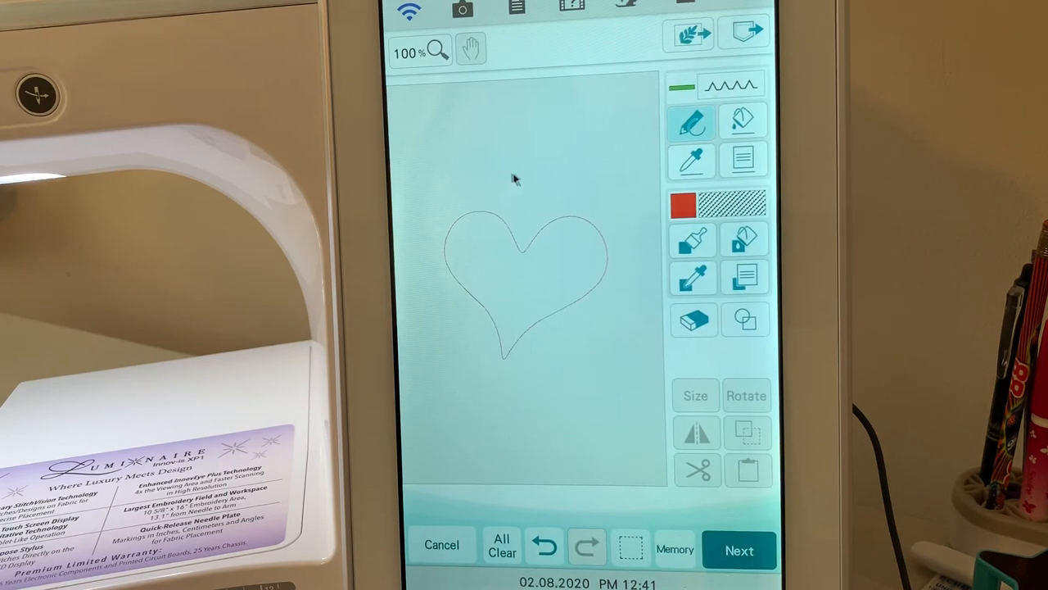
left_click_drag(524, 189, 442, 320)
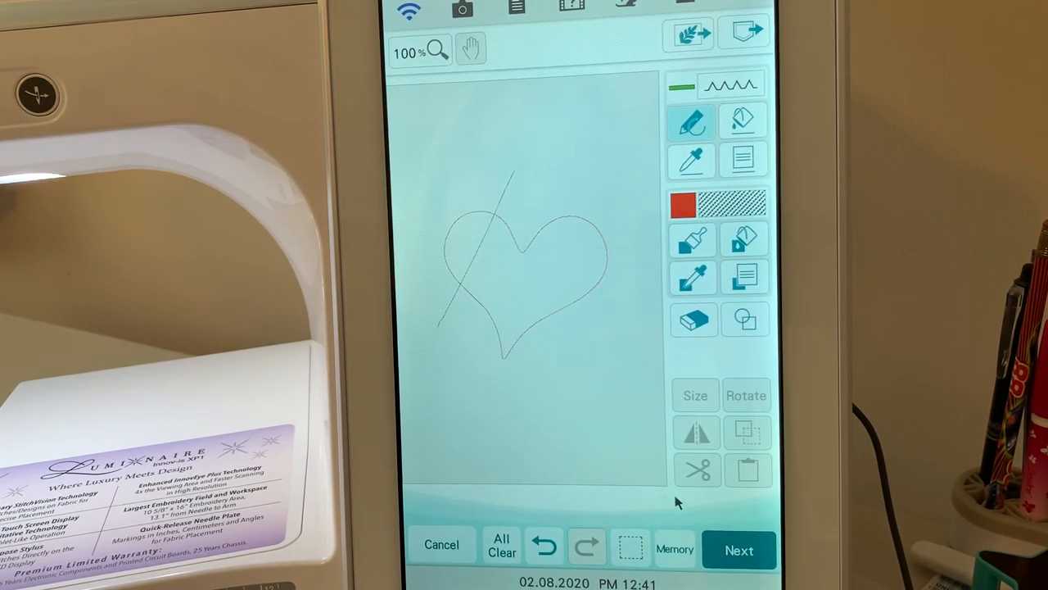
left_click(739, 548)
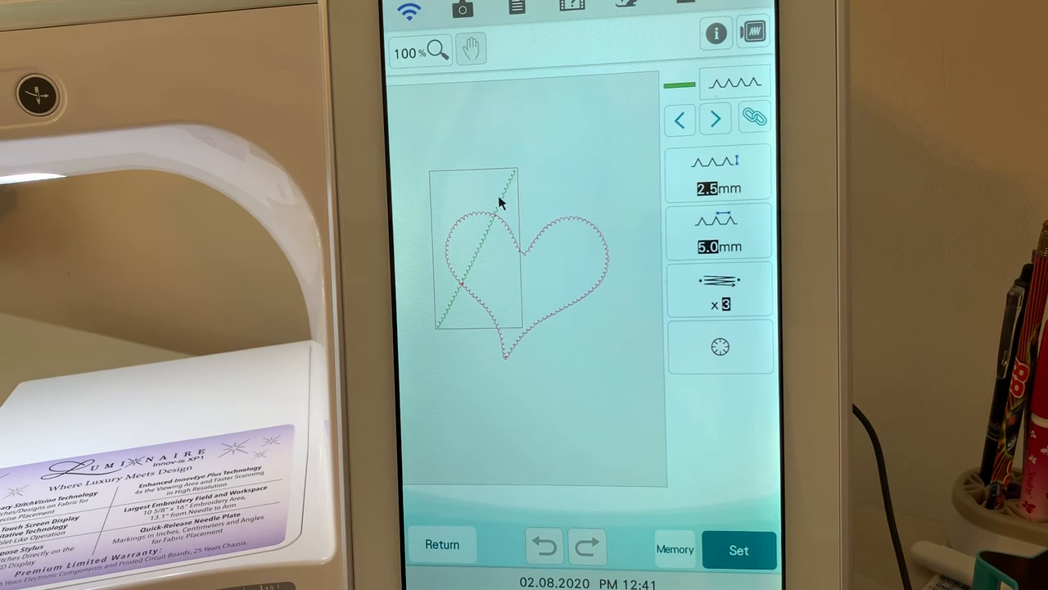
mouse_move(667, 475)
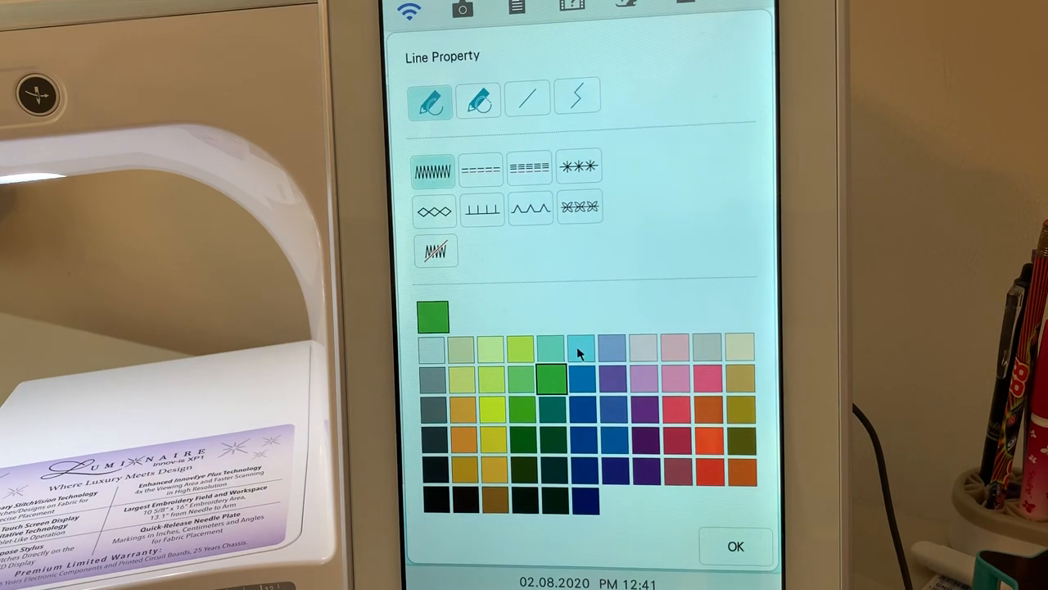
- Set the line property to blue satin stitch and apply it to the crossing line
left_click(576, 380)
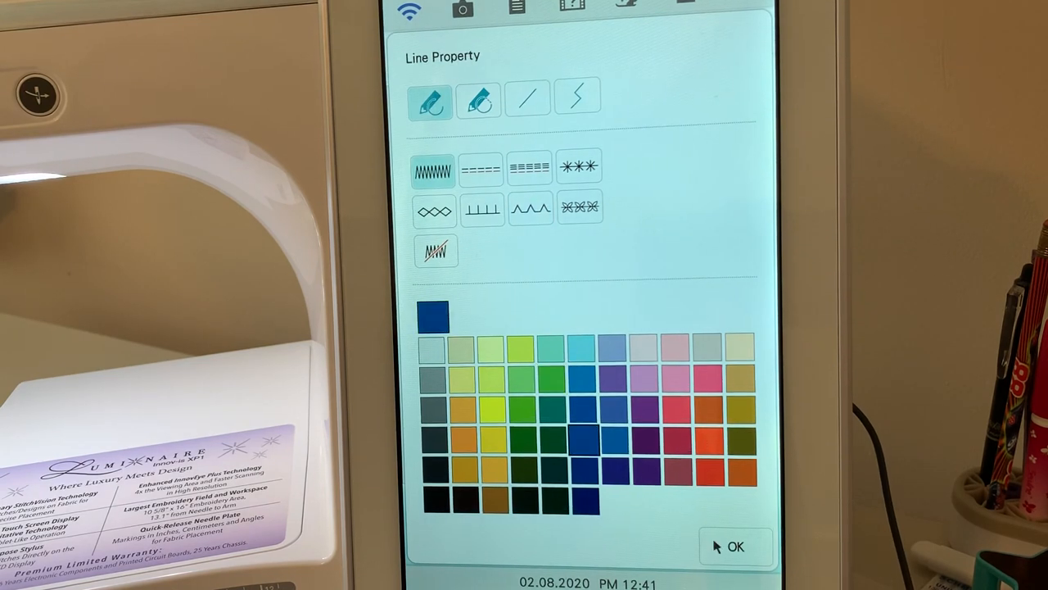
left_click(736, 543)
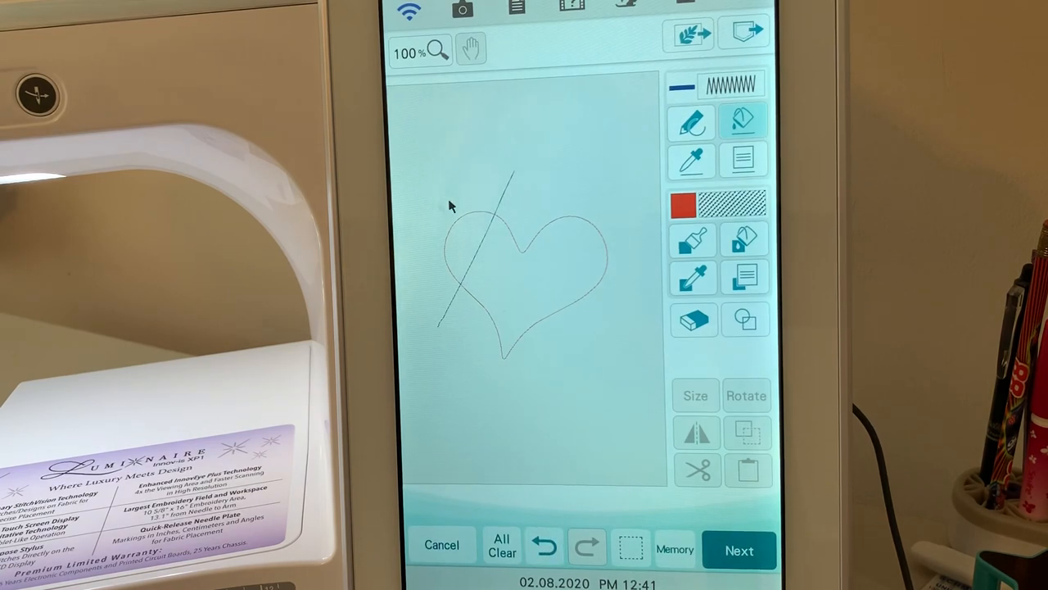
mouse_move(450, 285)
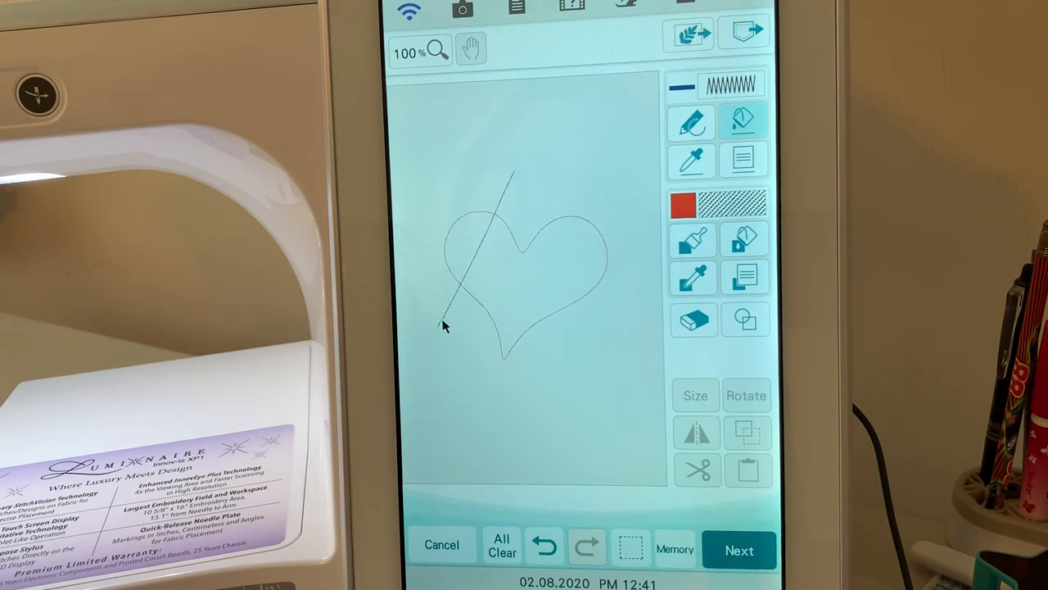
left_click(740, 550)
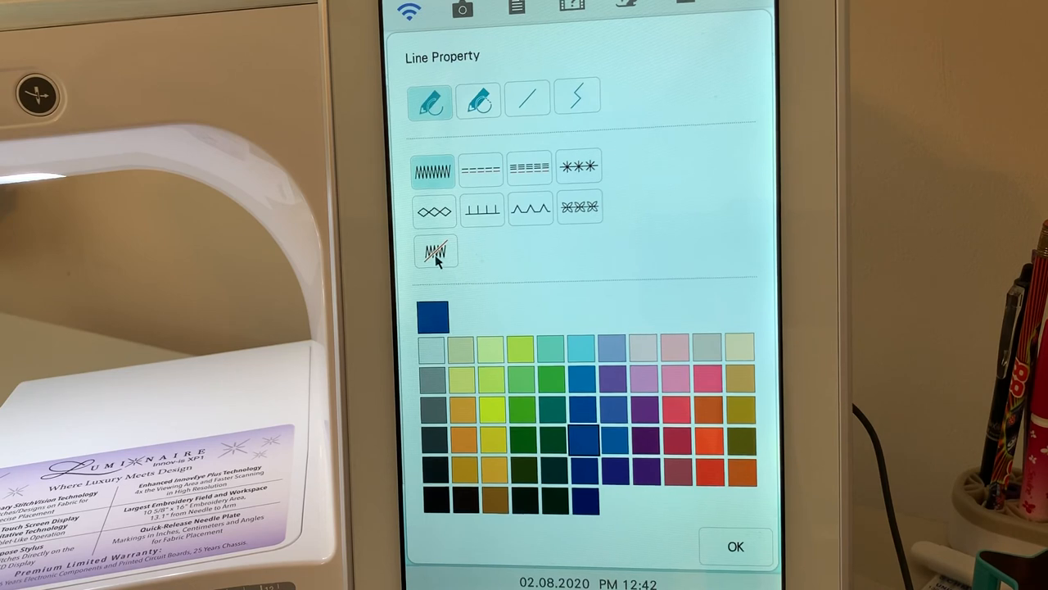
- Choose the no-sew line type and confirm it with OK
left_click(434, 252)
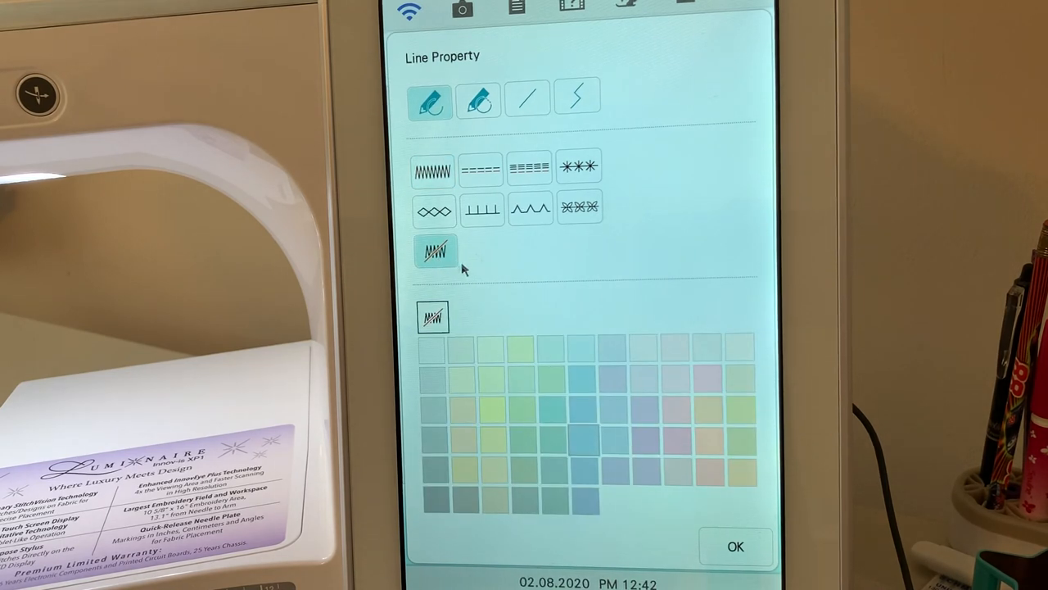
left_click(738, 544)
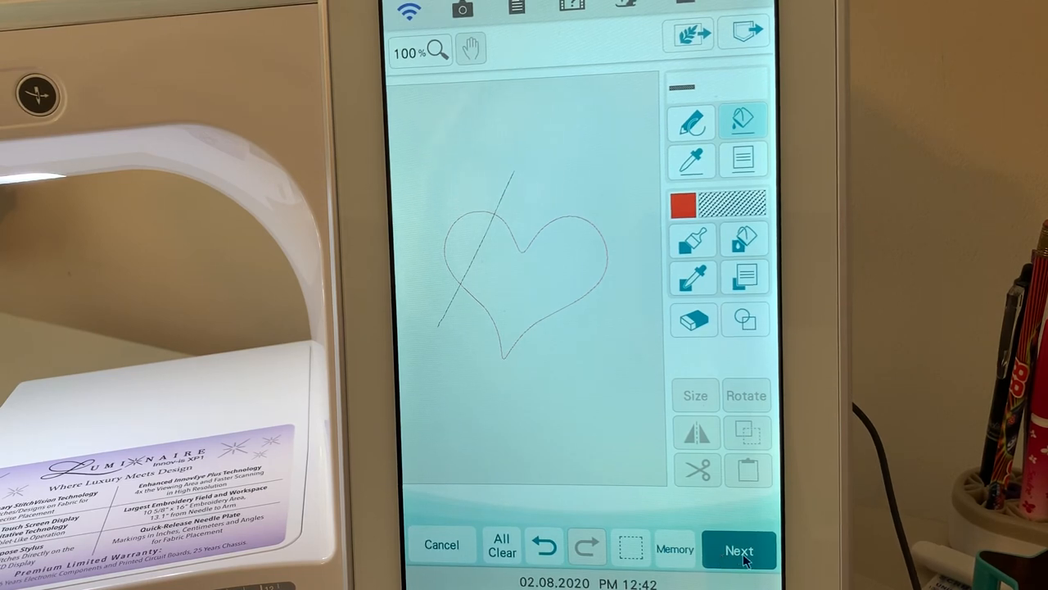
- Open the stitch settings preview and zoom it to 200%
left_click(740, 549)
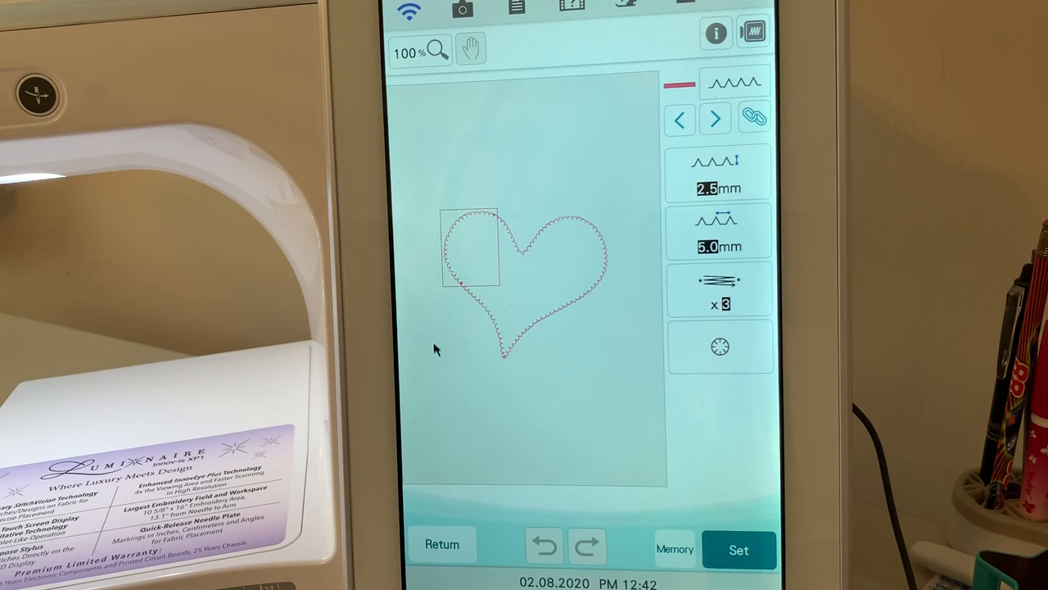
mouse_move(602, 378)
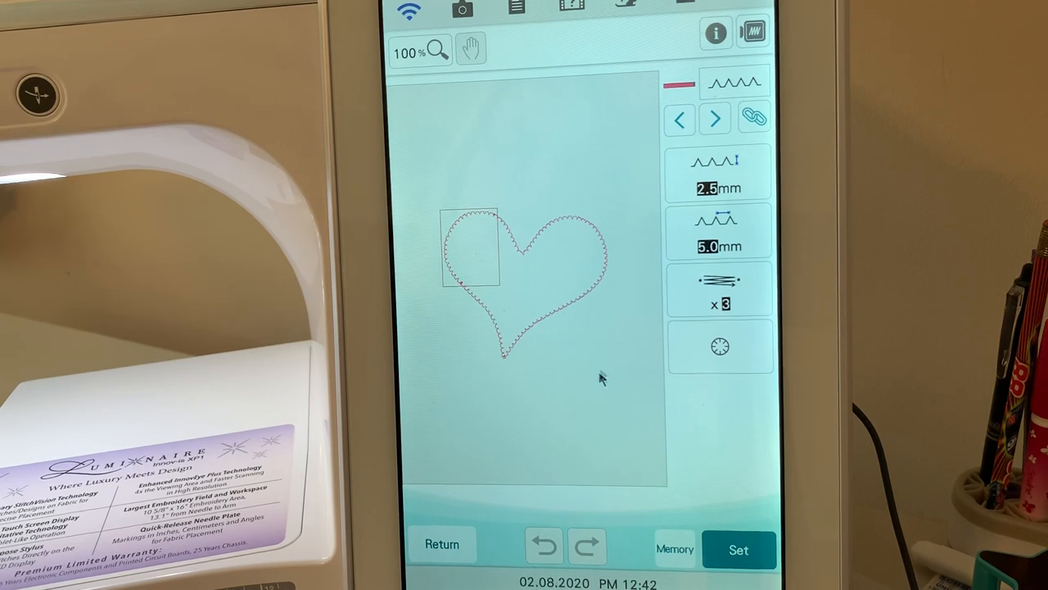
mouse_move(464, 281)
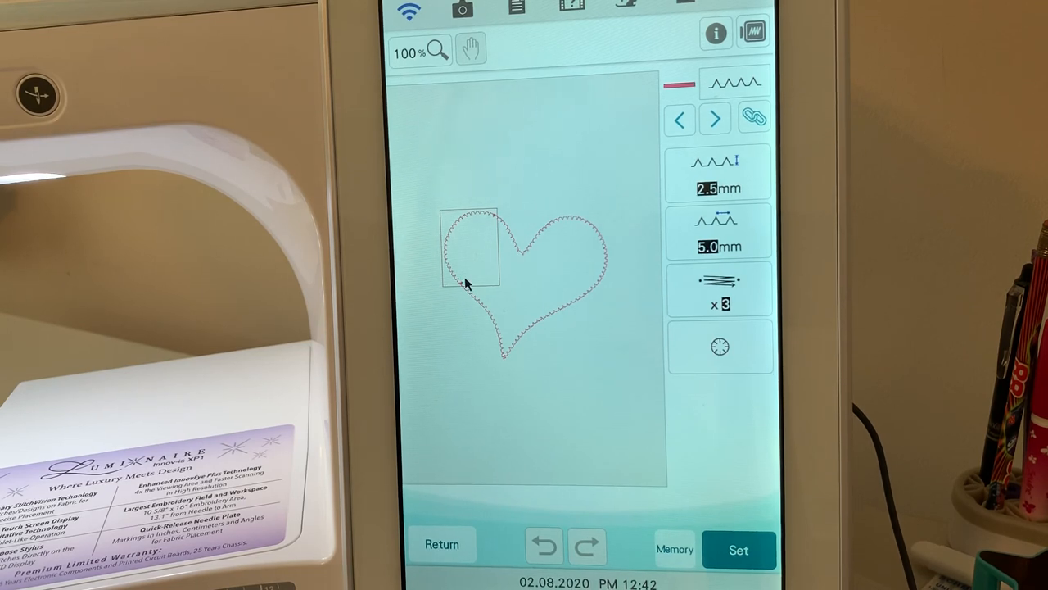
left_click(420, 53)
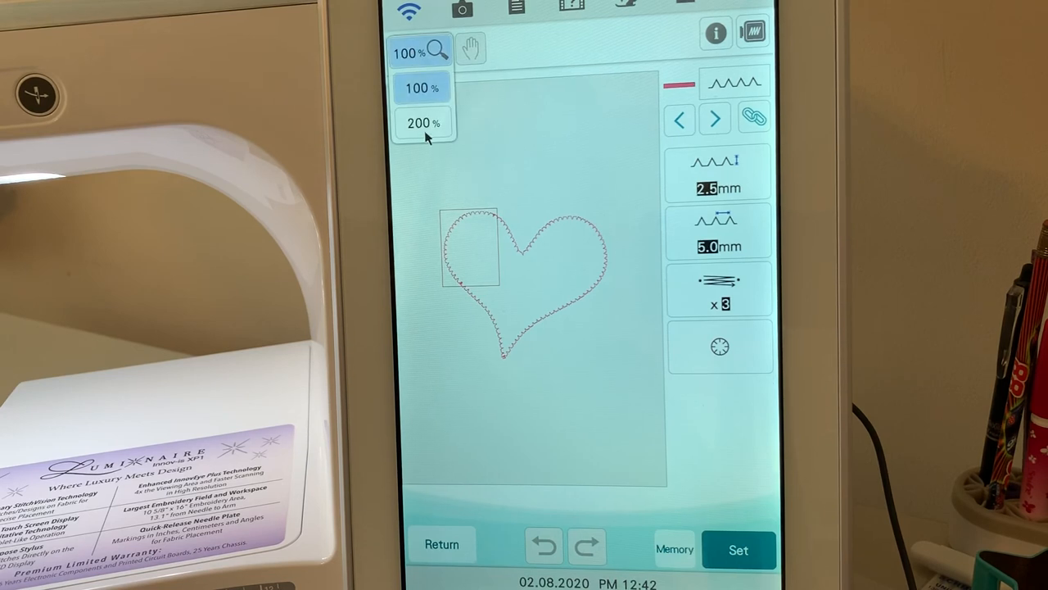
left_click(421, 122)
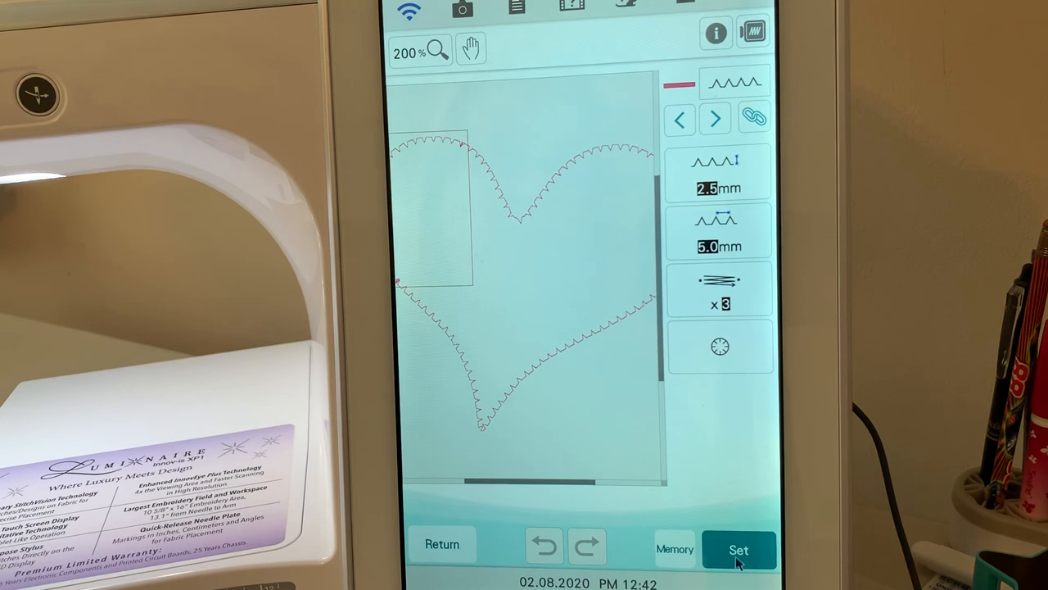
- Set the design, confirm conversion to embroidery, and open the edit screen's magnification options
left_click(740, 548)
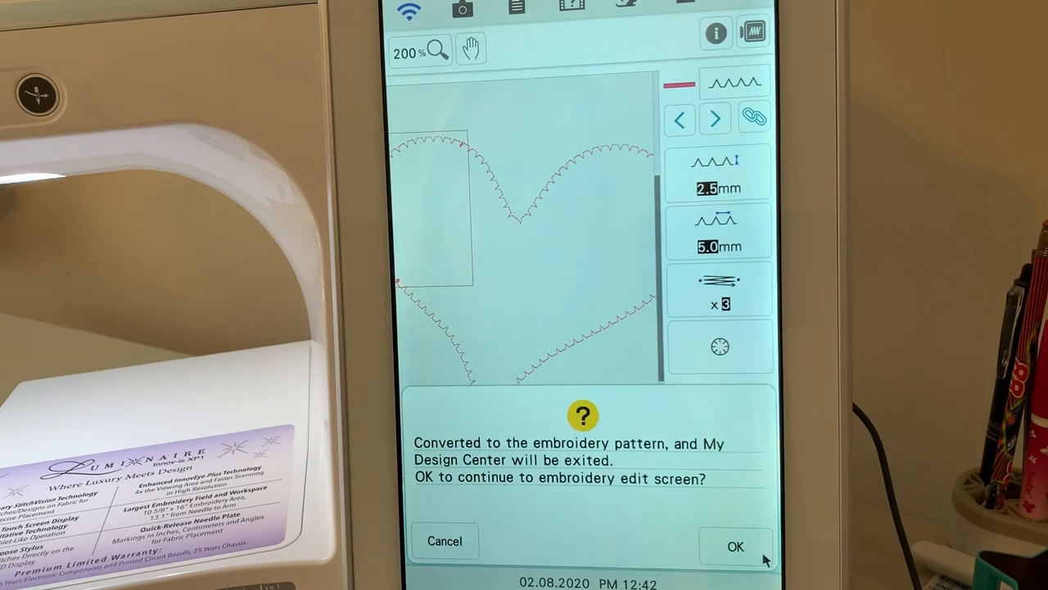
left_click(738, 544)
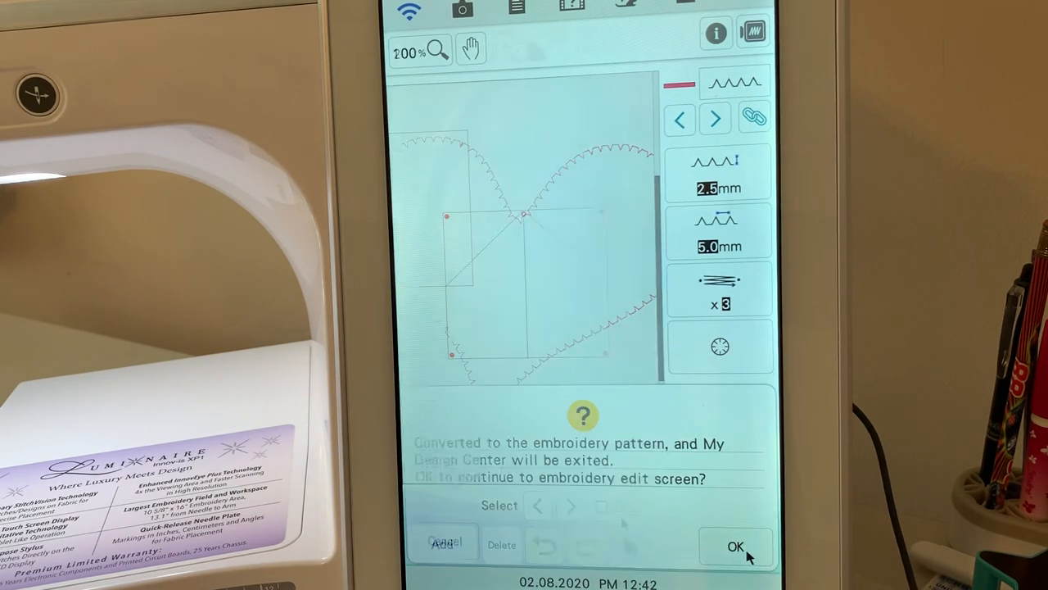
left_click(737, 545)
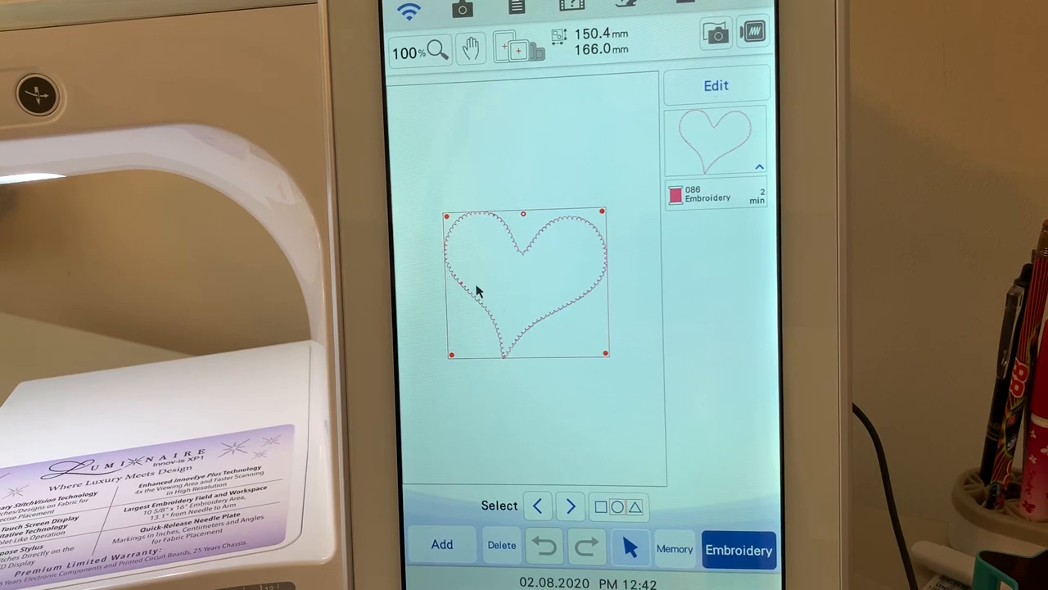
left_click(420, 50)
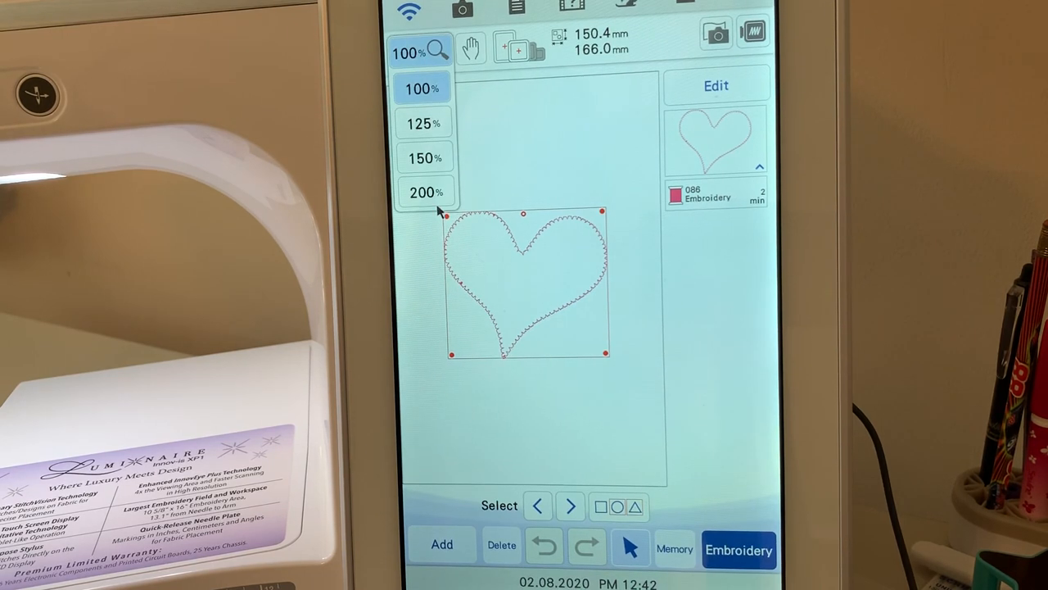